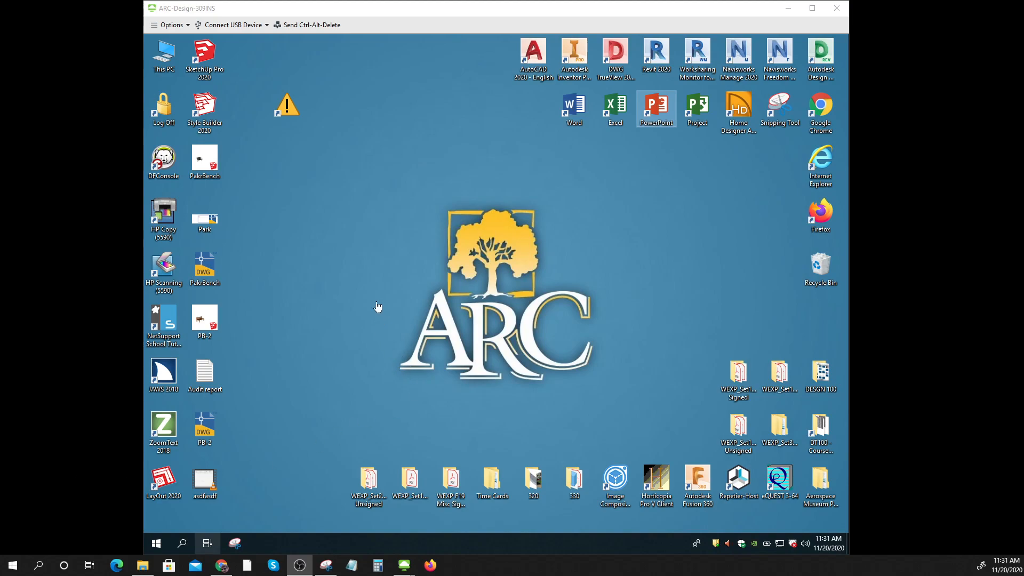
mouse_move(383, 300)
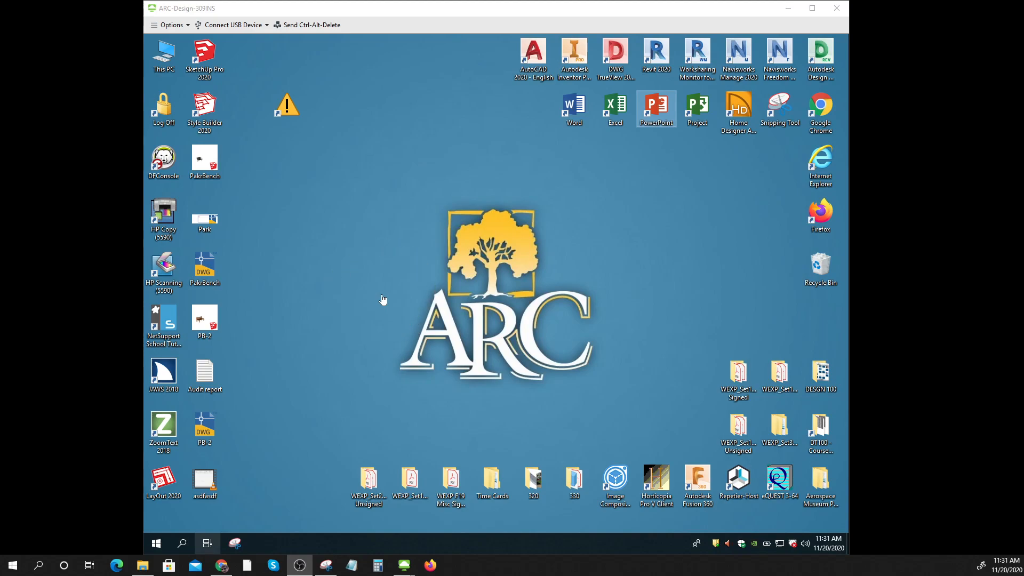
mouse_move(656, 105)
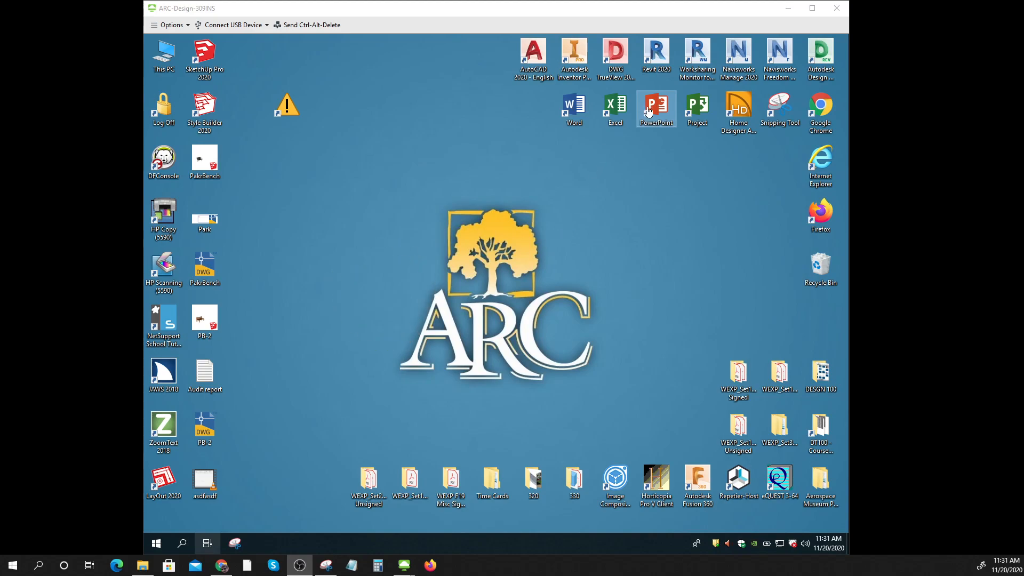
mouse_move(534, 58)
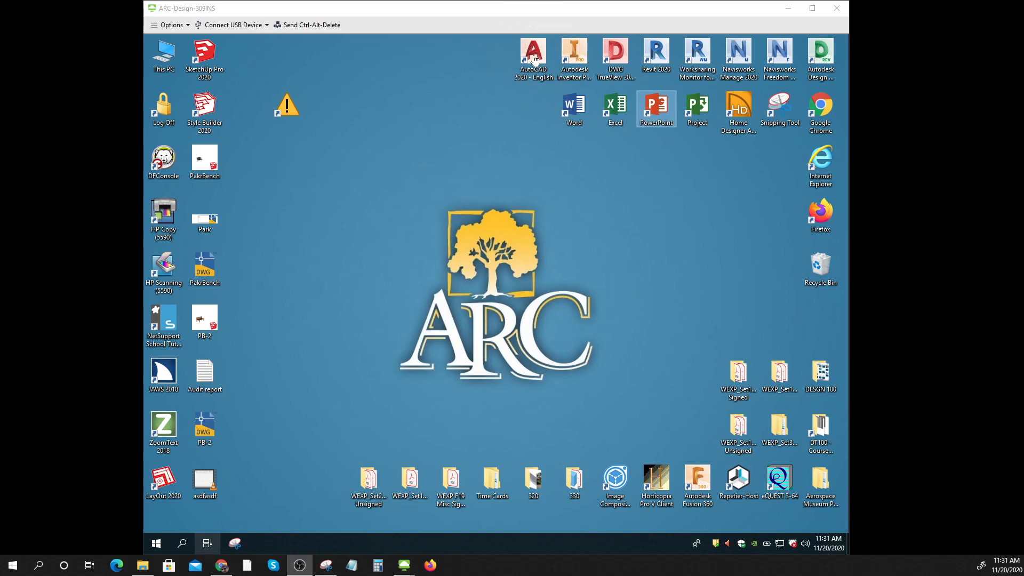
mouse_move(533, 51)
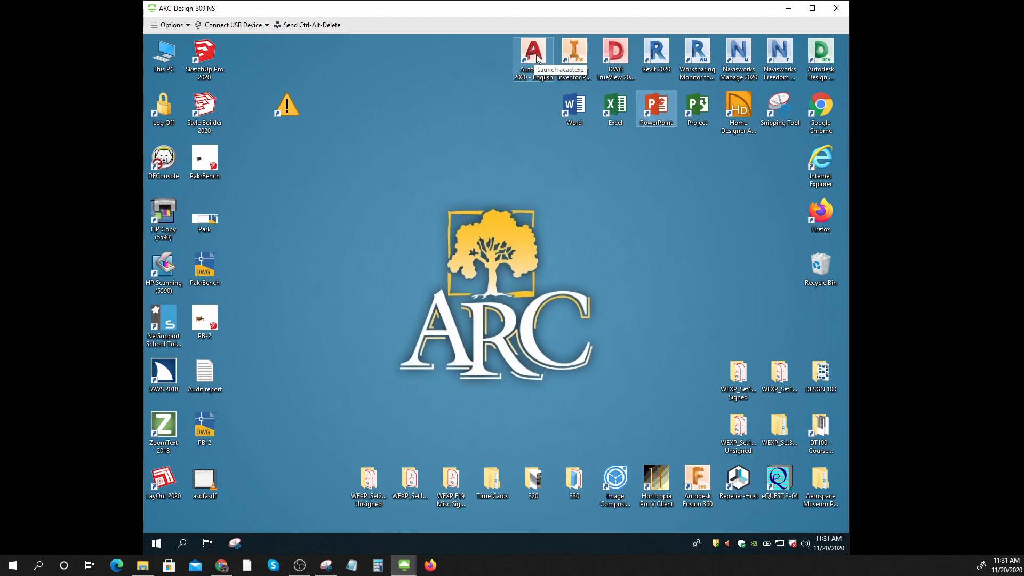
Launch AutoCAD 2020 from its desktop shortcut to the Start page, then minimize it to the desktop.
right_click(533, 56)
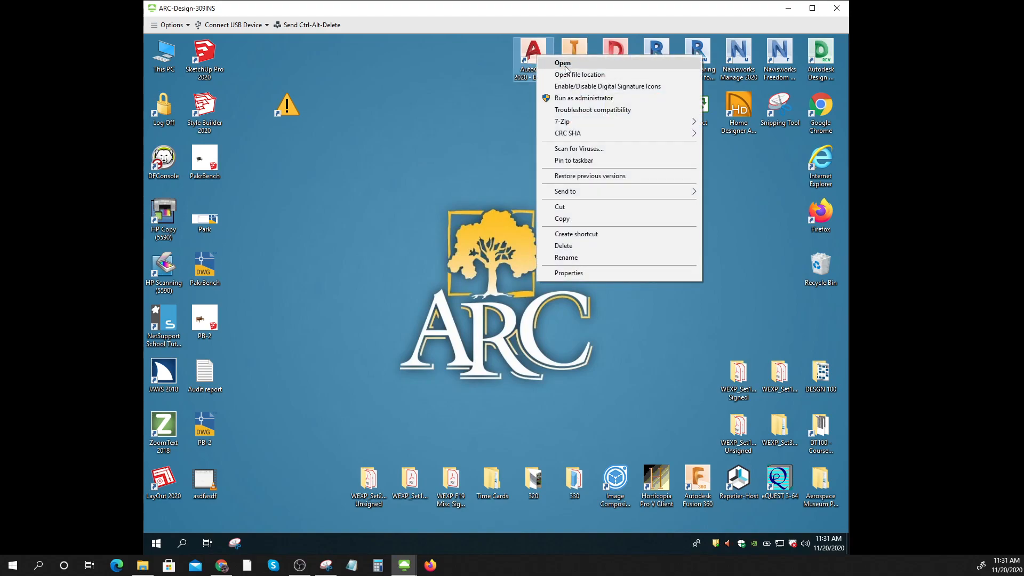
left_click(452, 262)
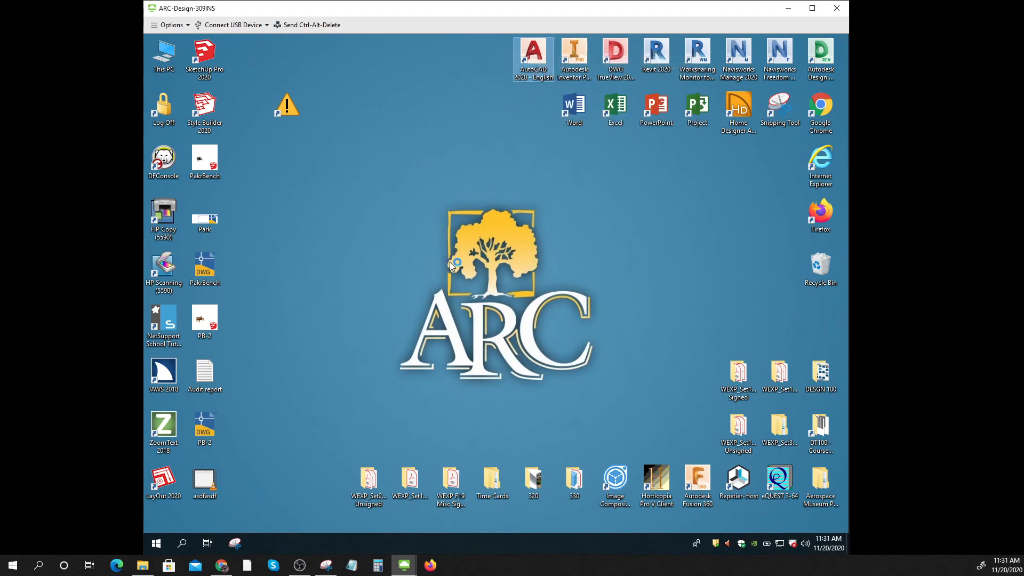
double_click(533, 49)
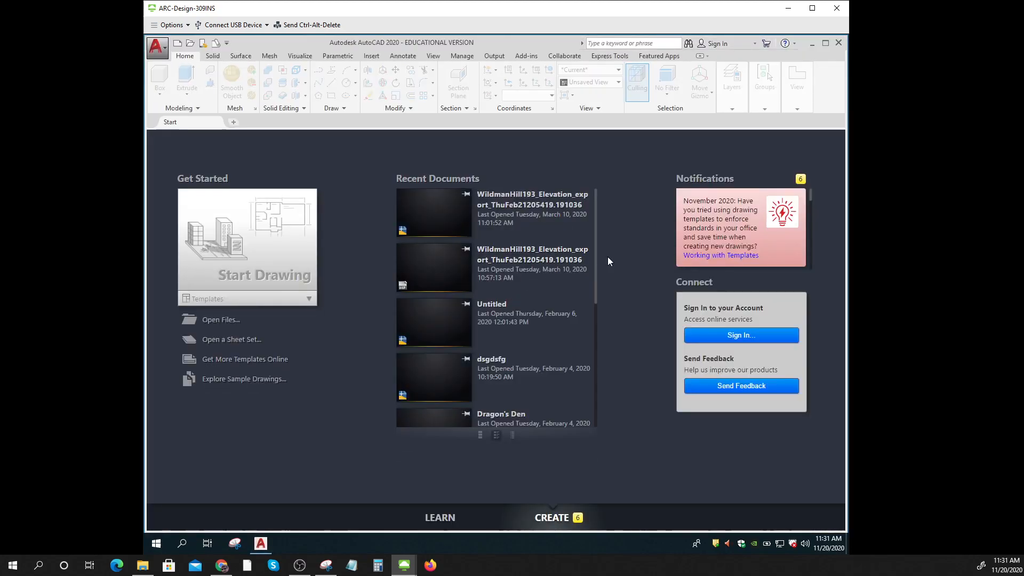
mouse_move(271, 294)
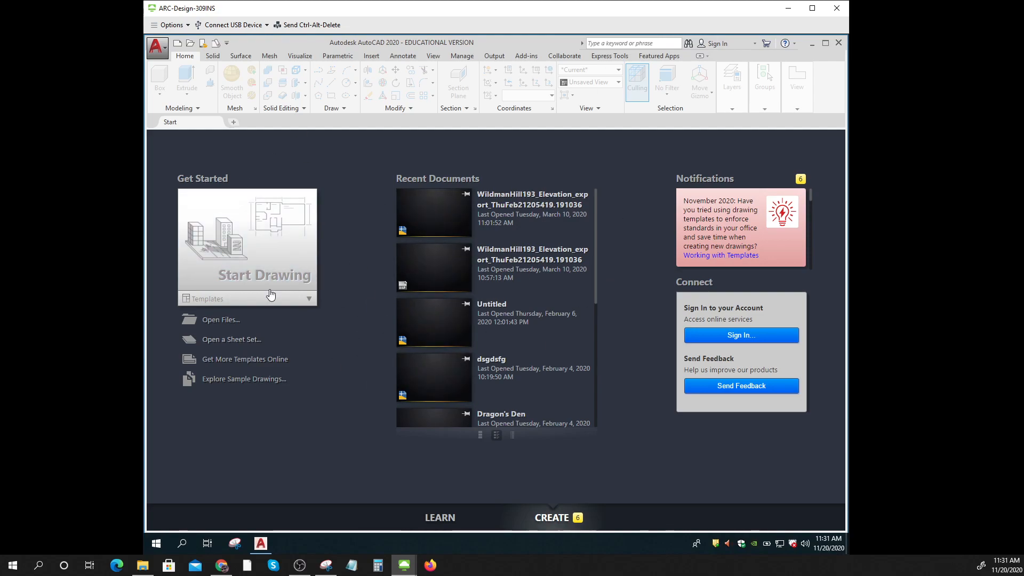
mouse_move(812, 43)
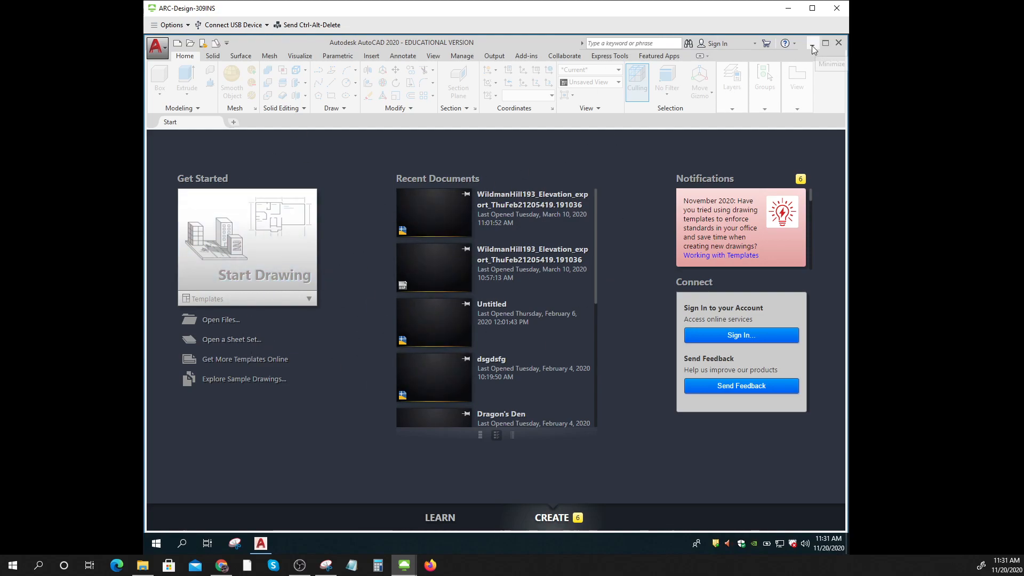
left_click(812, 43)
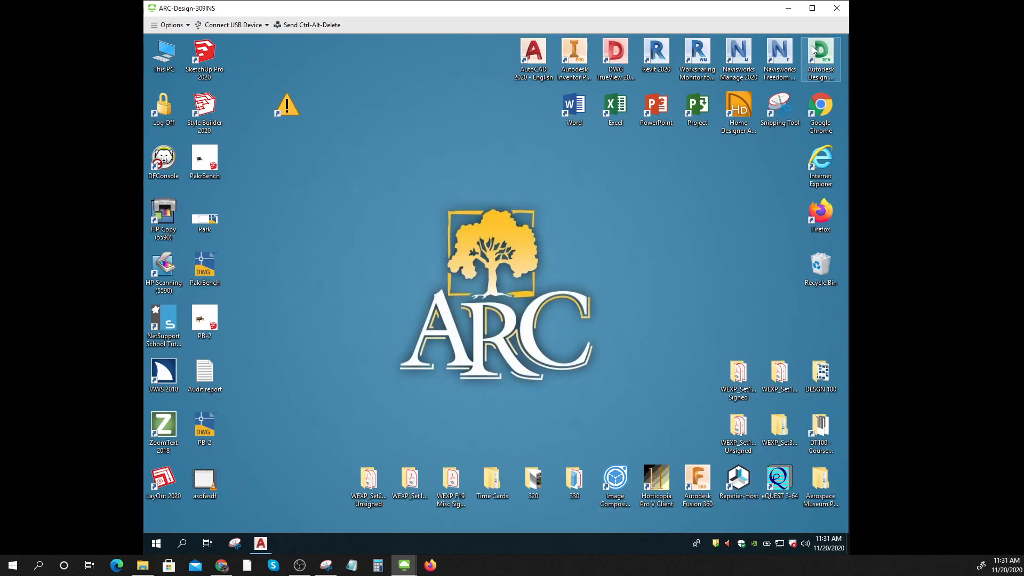
Launch PowerPoint from its shortcut into a blank title-slide presentation and show the Insert ribbon.
right_click(656, 104)
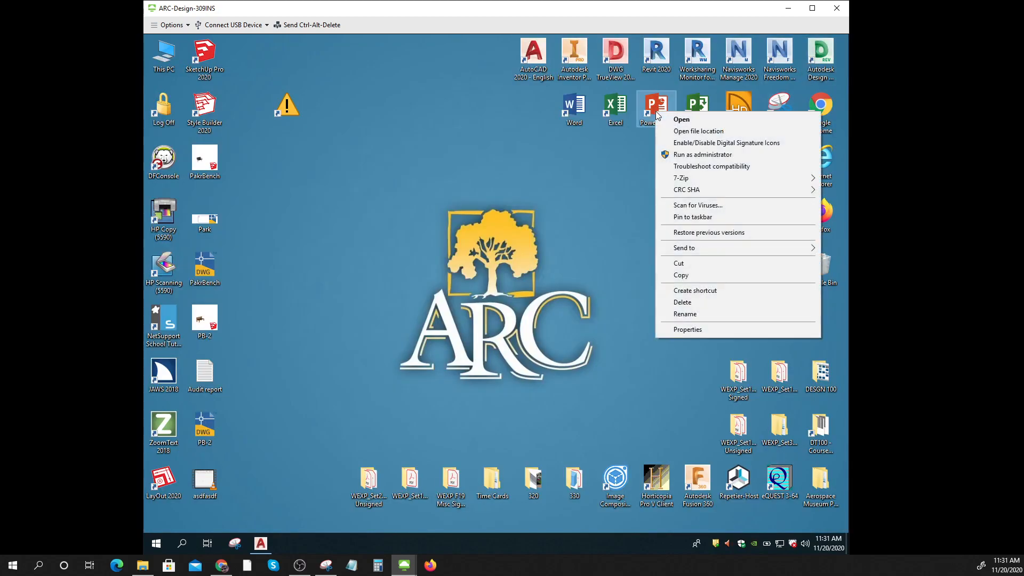
left_click(682, 119)
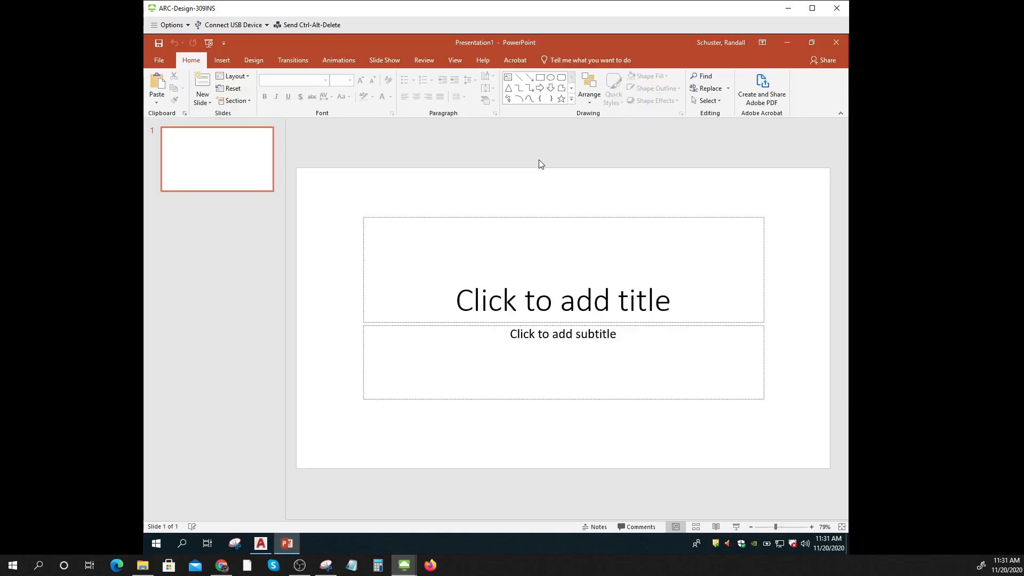
mouse_move(537, 215)
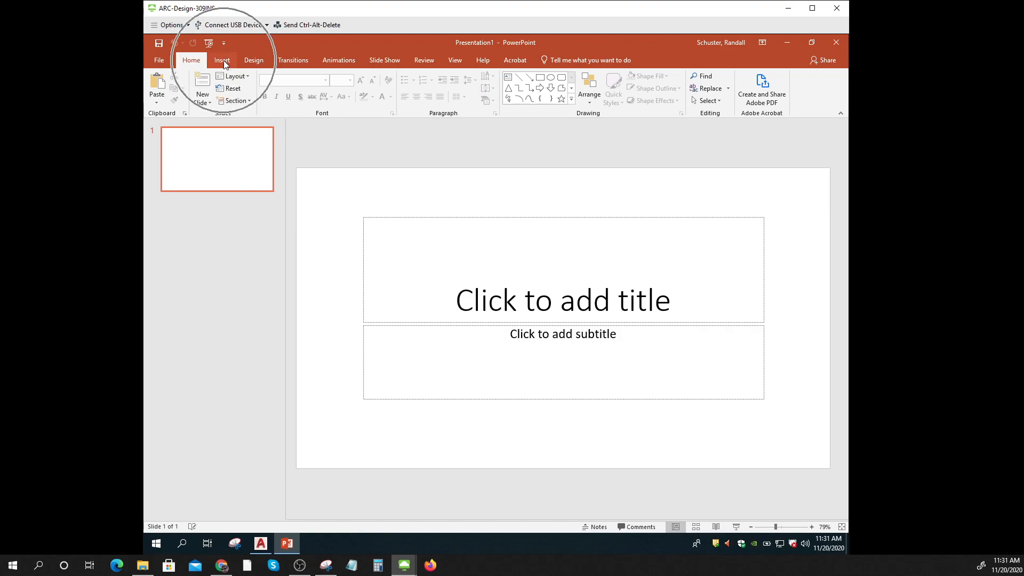
left_click(221, 60)
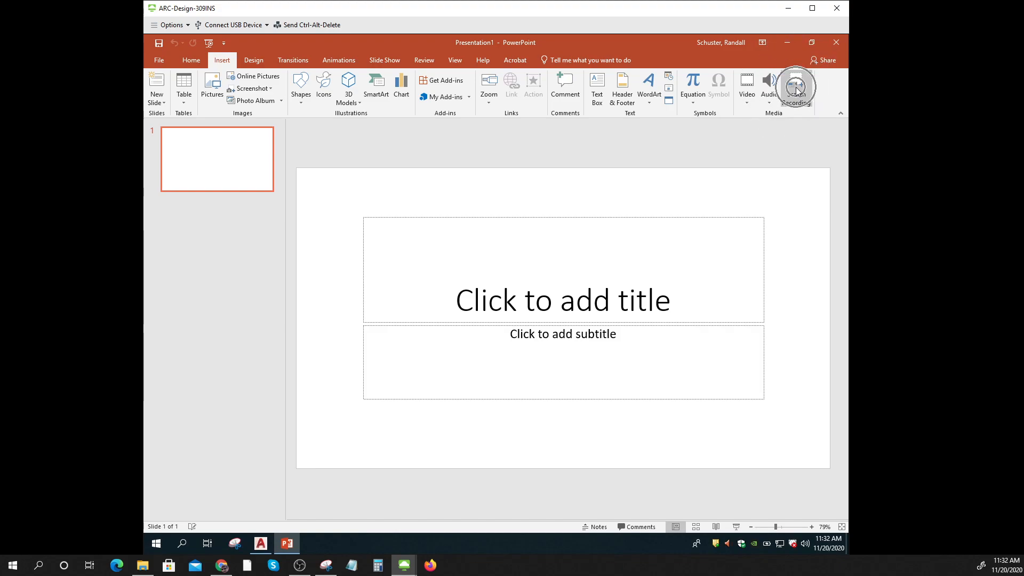
Start PowerPoint's Screen Recording tool and set the whole screen as the capture area.
left_click(795, 85)
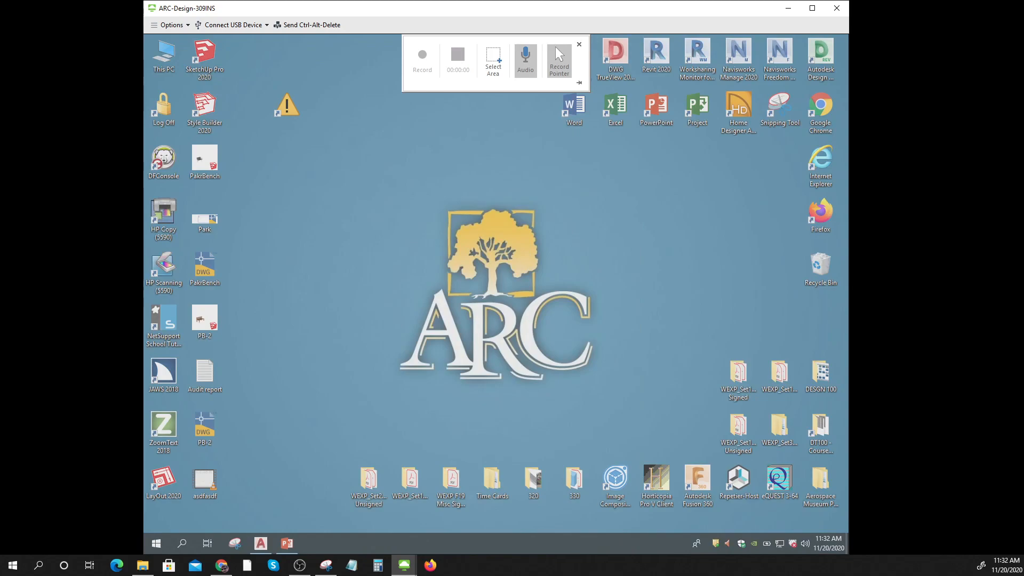
mouse_move(493, 62)
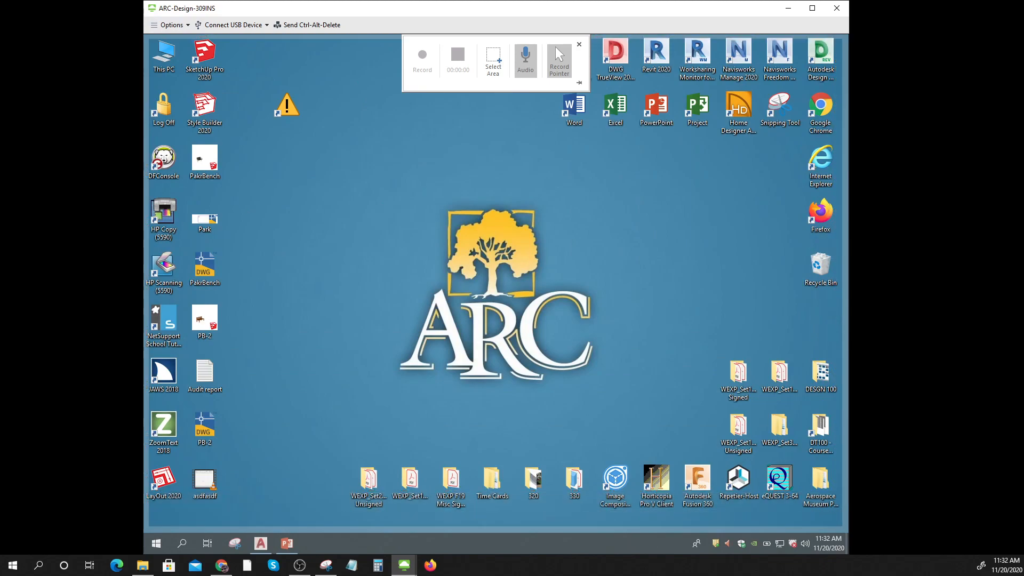
left_click(492, 62)
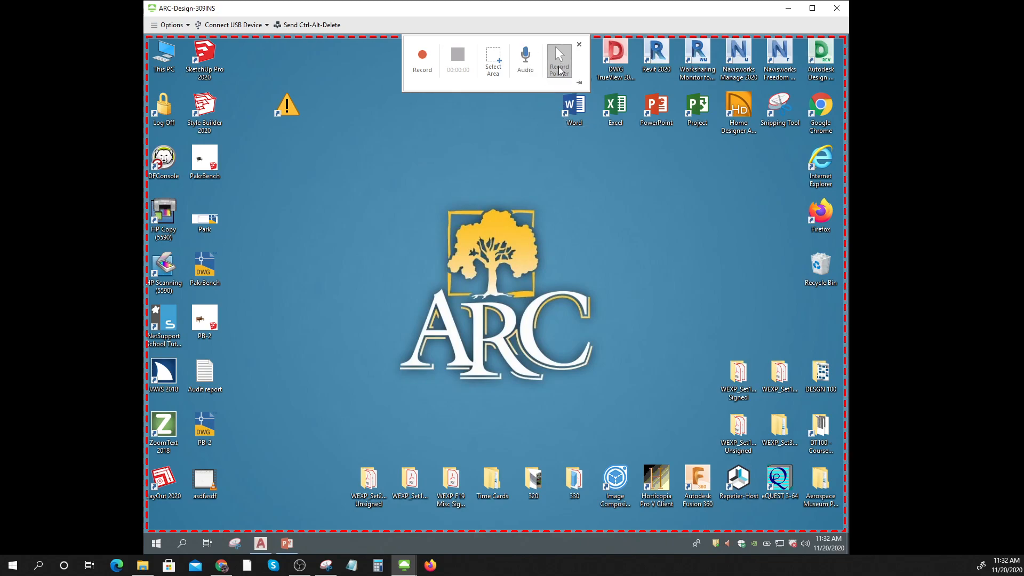
mouse_move(468, 210)
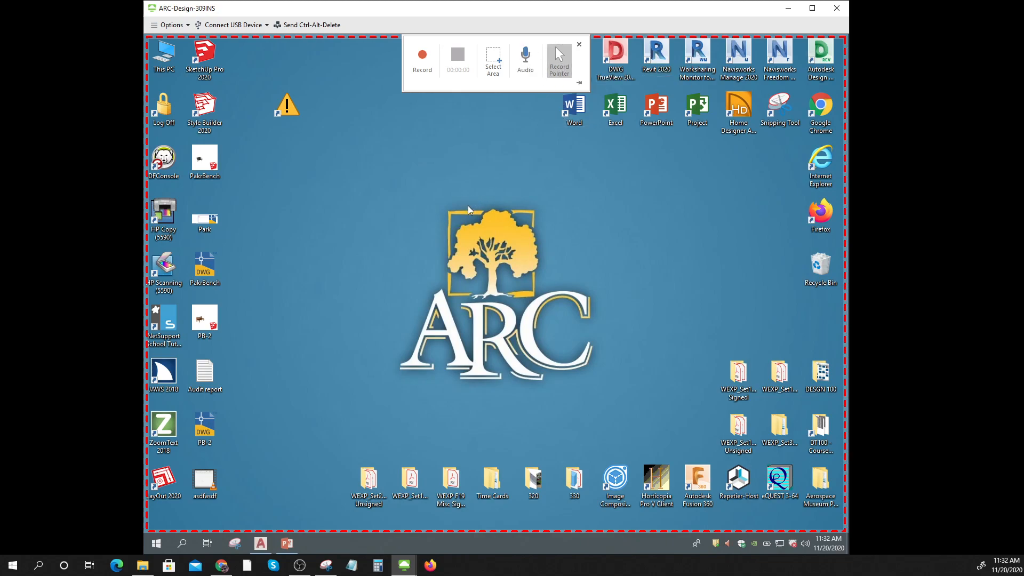
mouse_move(423, 59)
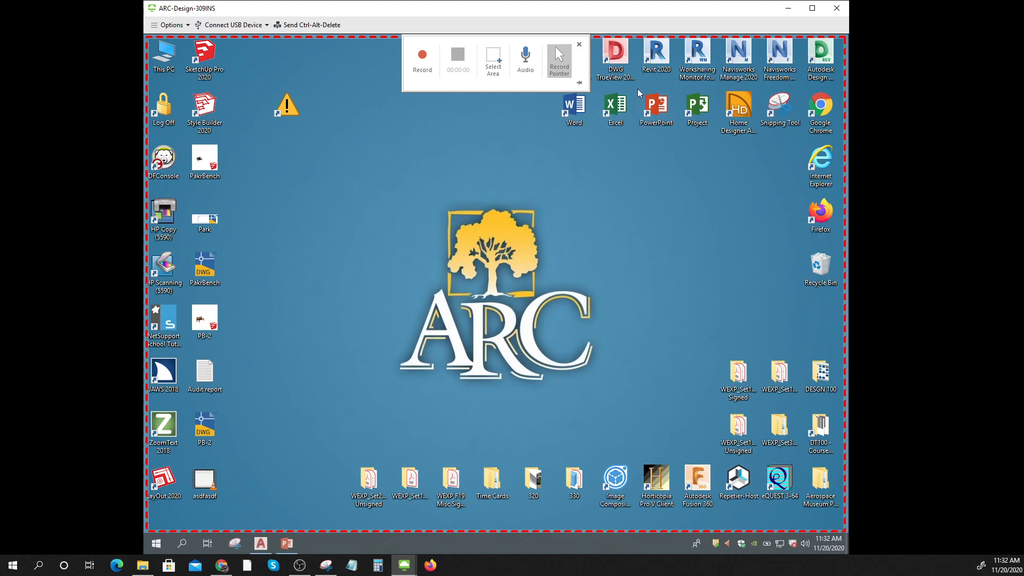
mouse_move(269, 53)
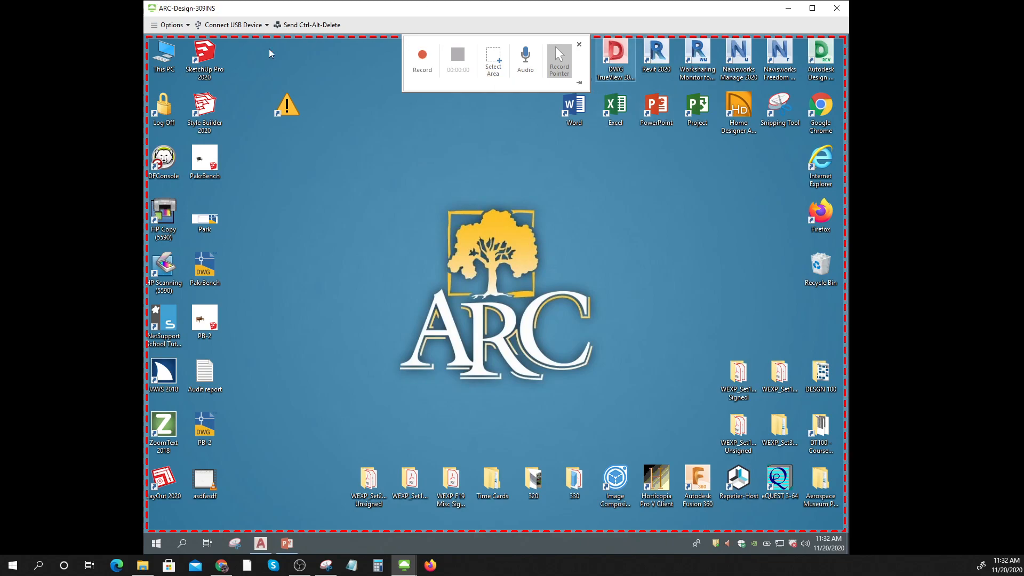
Begin recording and restore the AutoCAD 2020 window from the taskbar so it is captured.
left_click(422, 58)
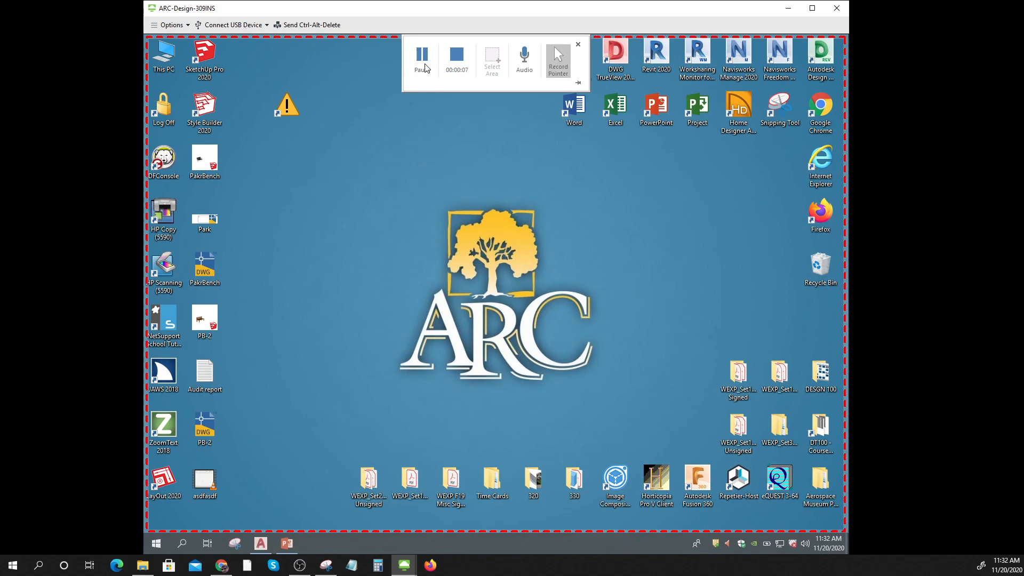
left_click(577, 44)
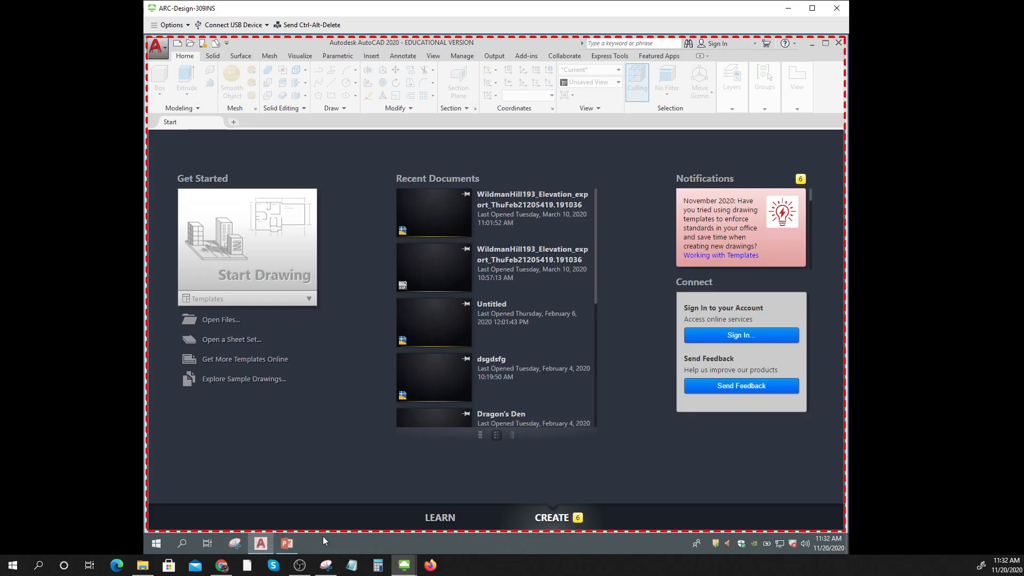
mouse_move(834, 208)
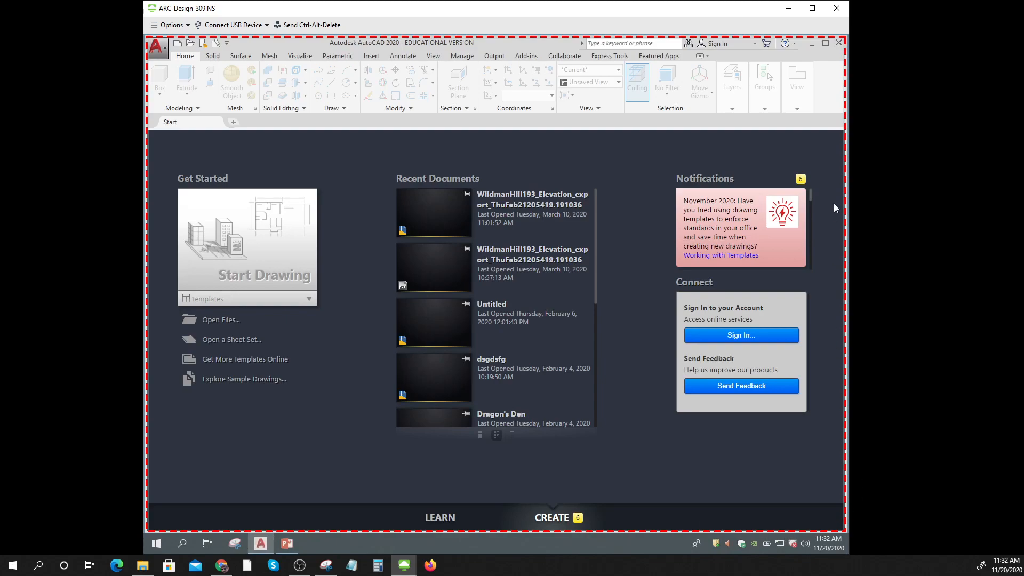
mouse_move(154, 134)
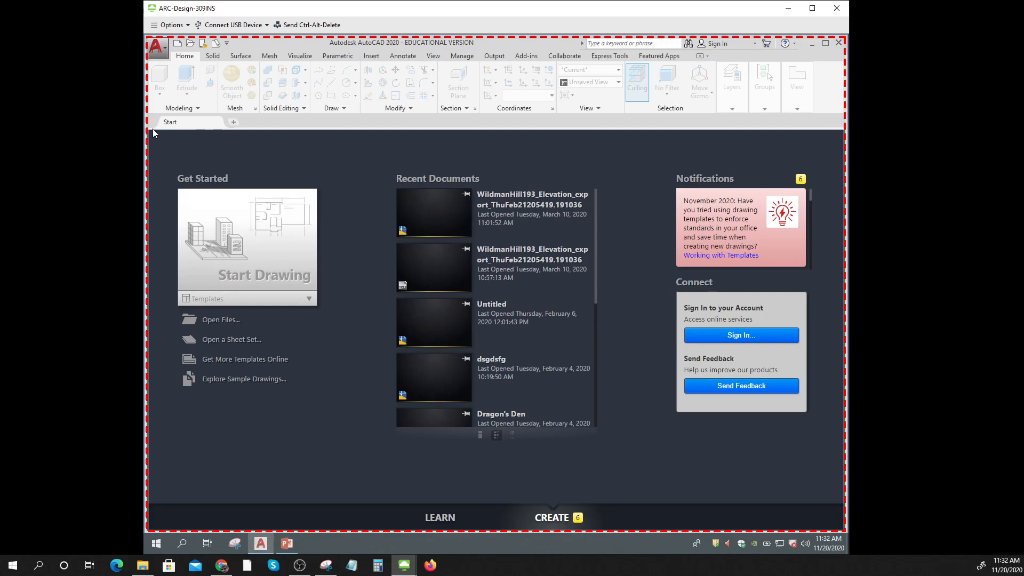
mouse_move(574, 303)
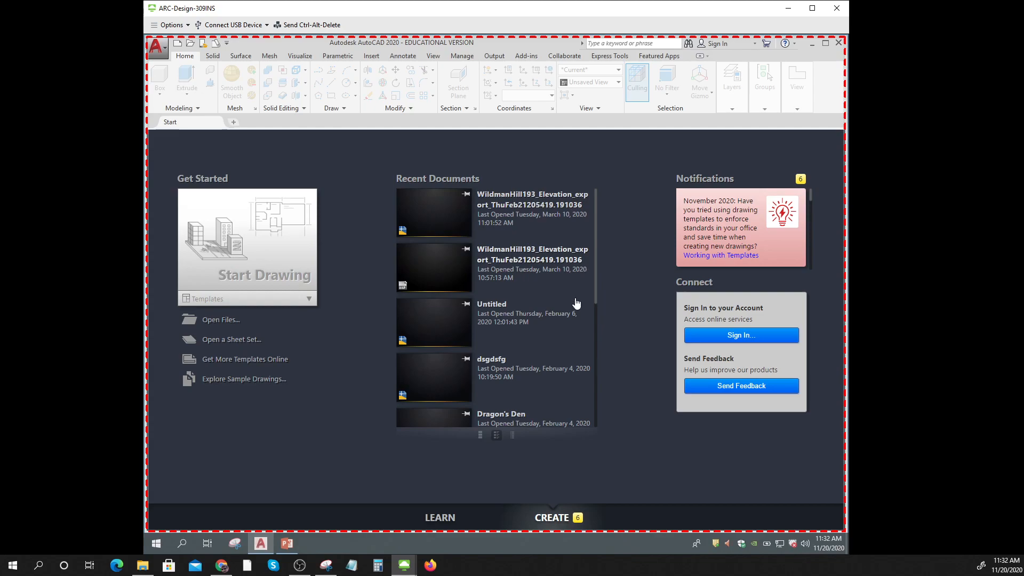
mouse_move(240, 254)
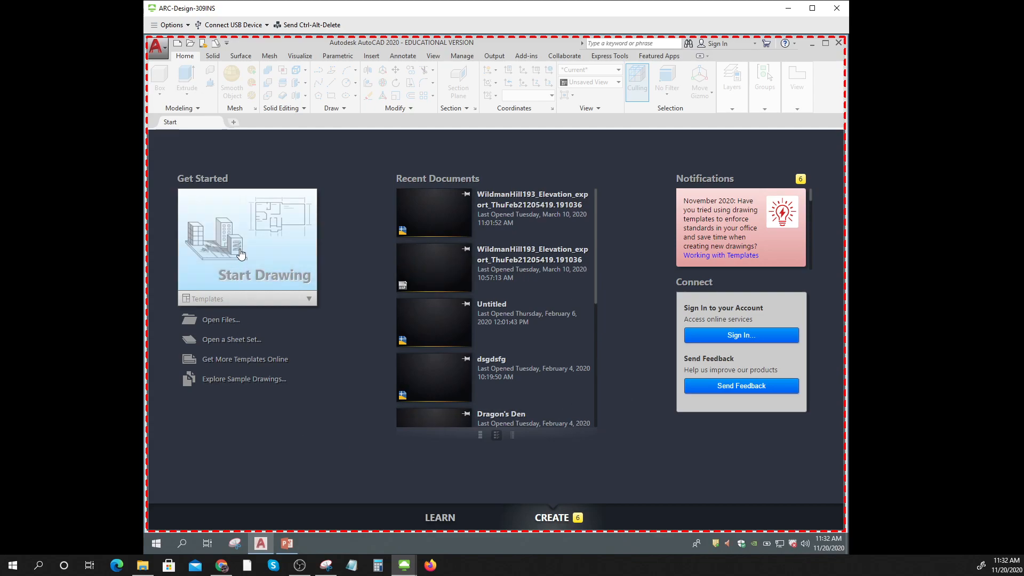
Start a new blank drawing from the AutoCAD Start tab.
left_click(246, 274)
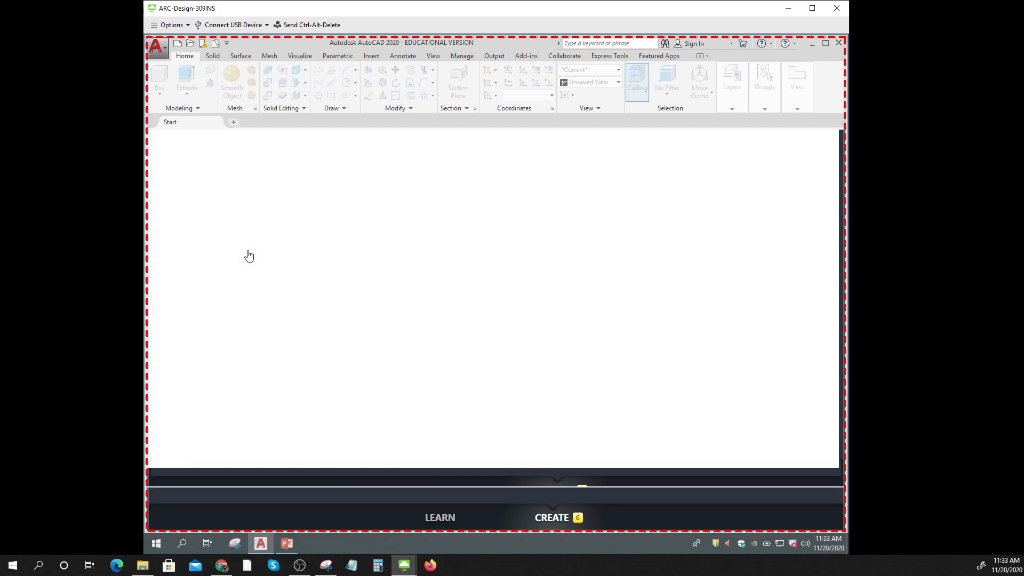
Turn off the grid, sketch connected line segments, preview them on Layout1 and return to Model space.
left_click(551, 517)
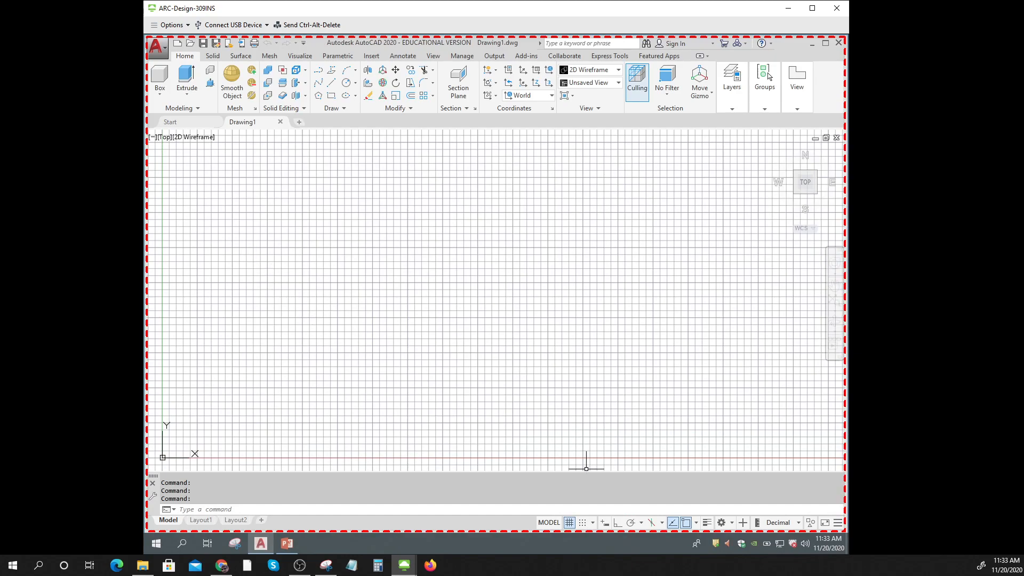
left_click(569, 522)
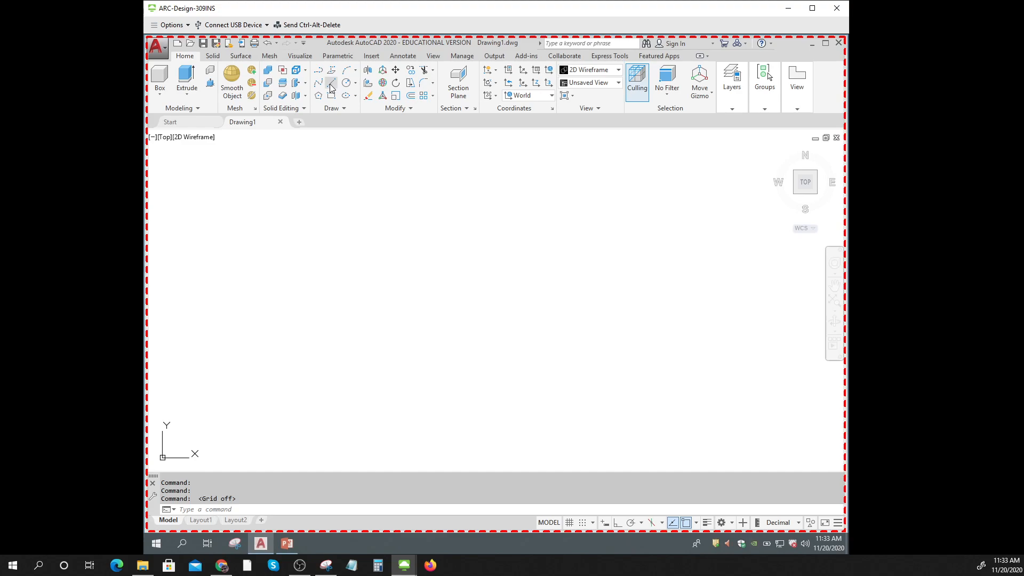
left_click(618, 201)
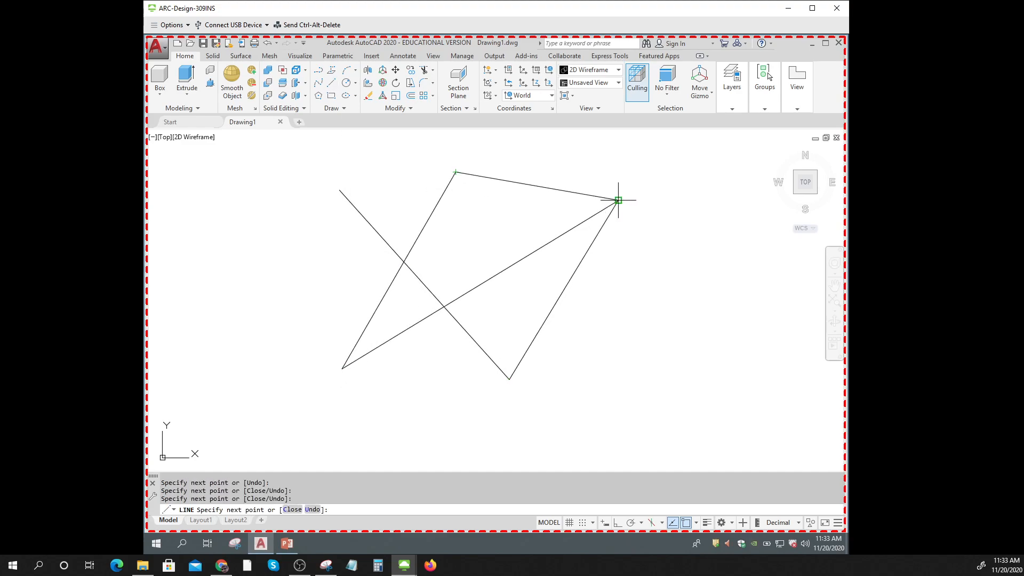
left_click(618, 200)
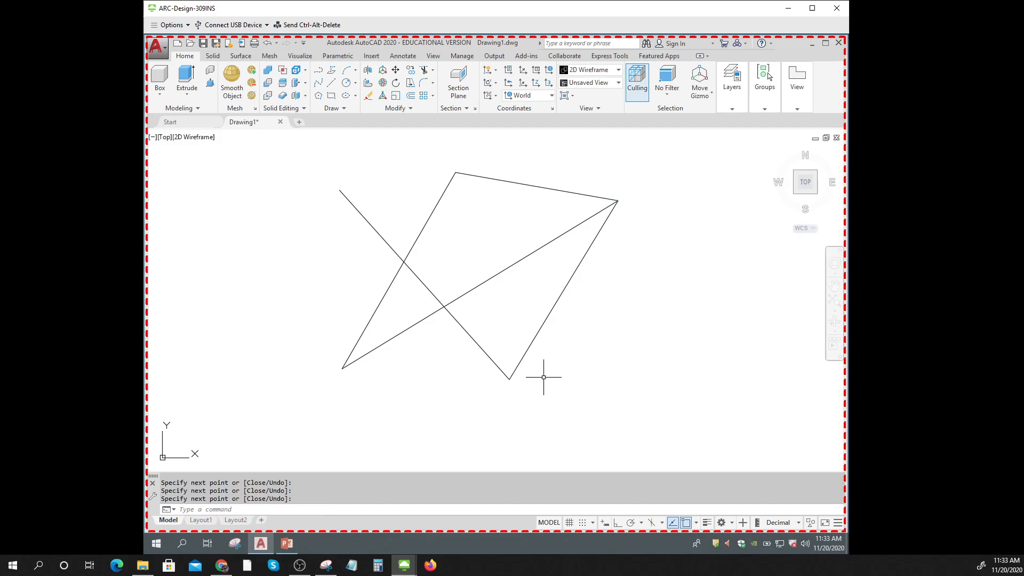
mouse_move(440, 318)
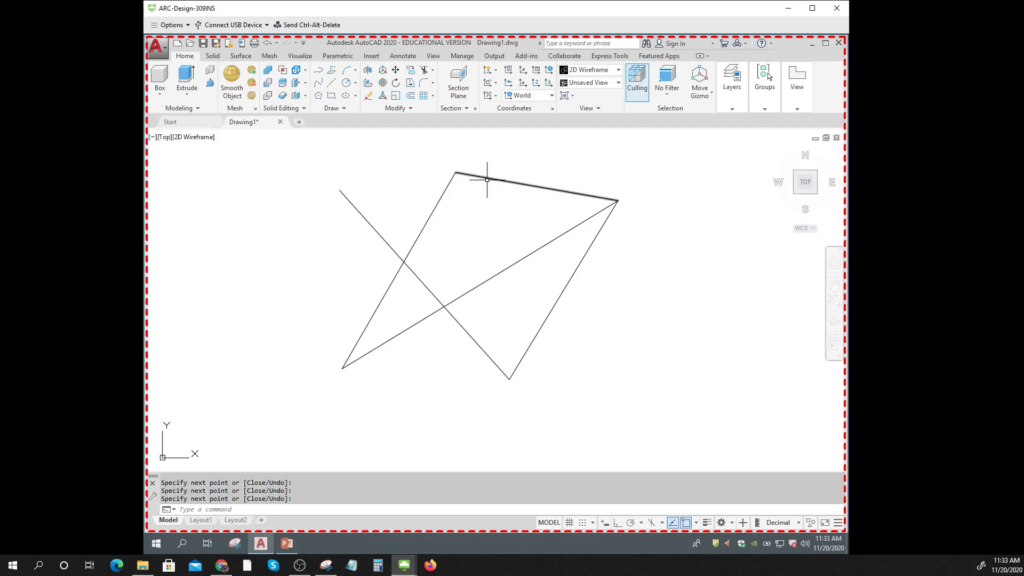
mouse_move(742, 356)
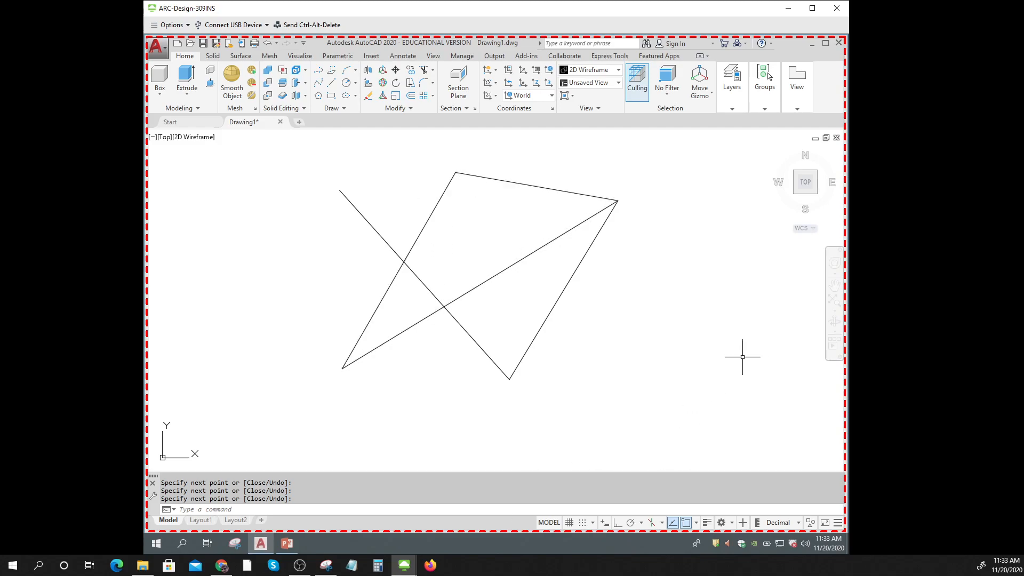
mouse_move(530, 334)
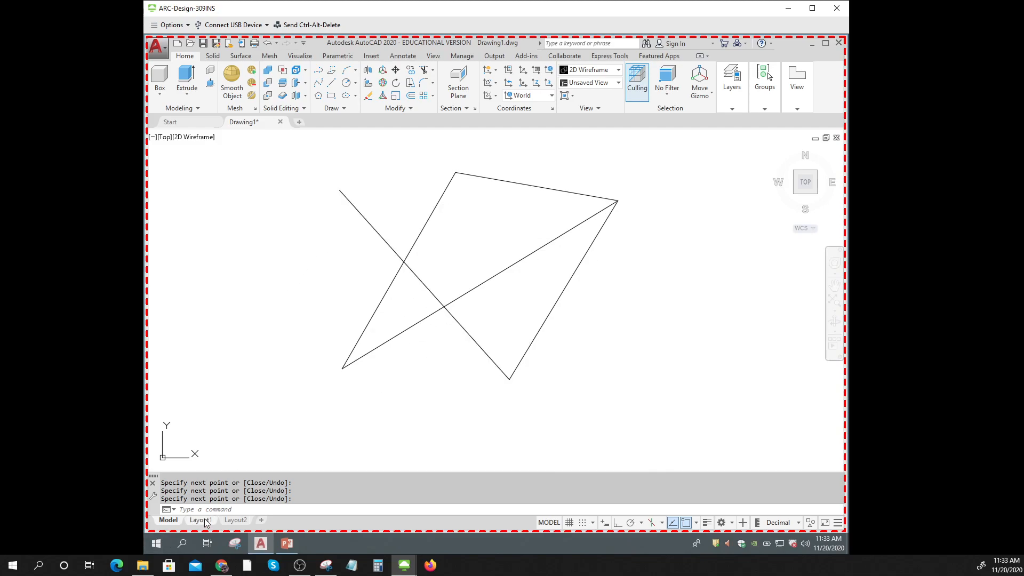
left_click(200, 519)
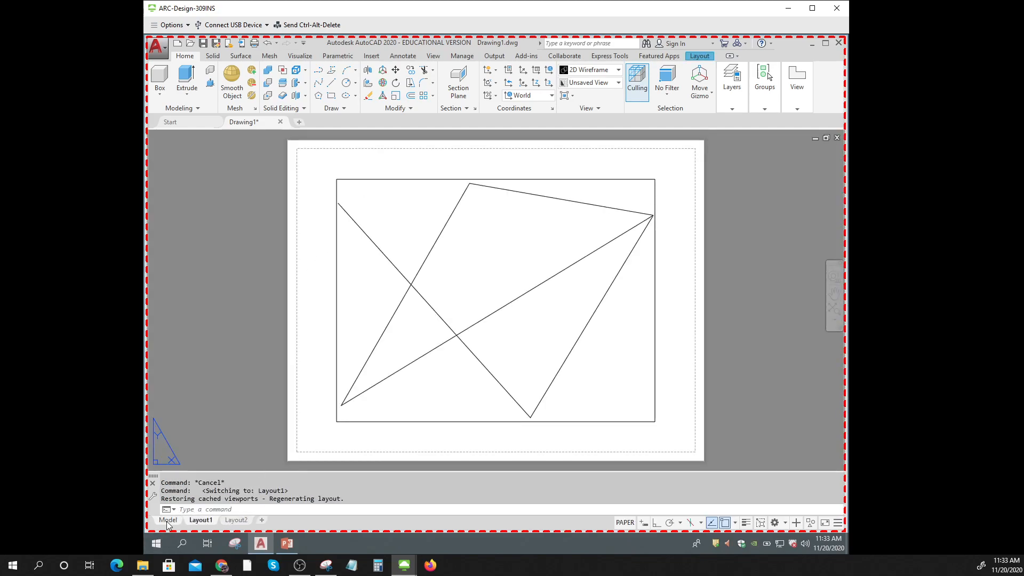
left_click(167, 519)
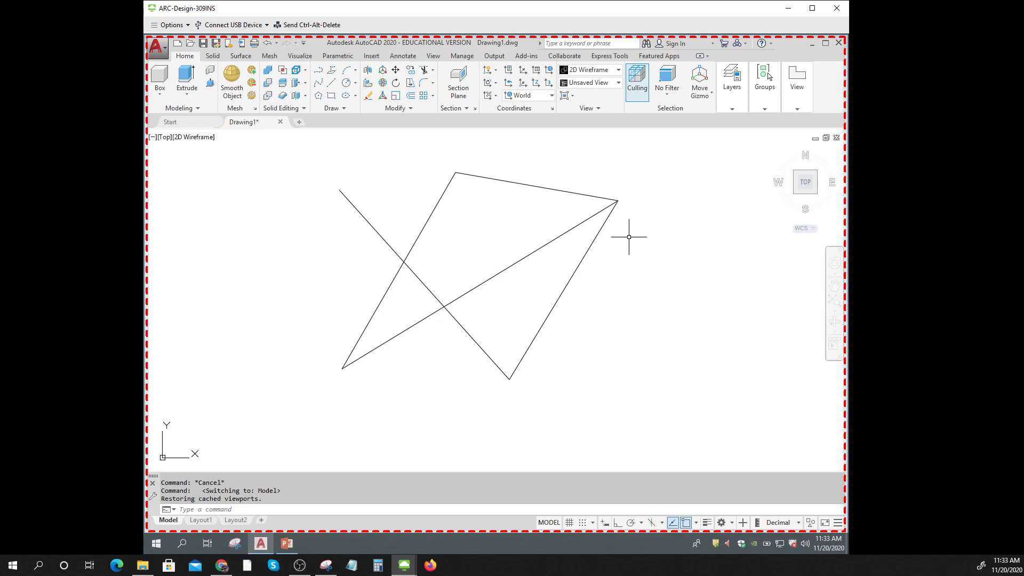
left_click(209, 509)
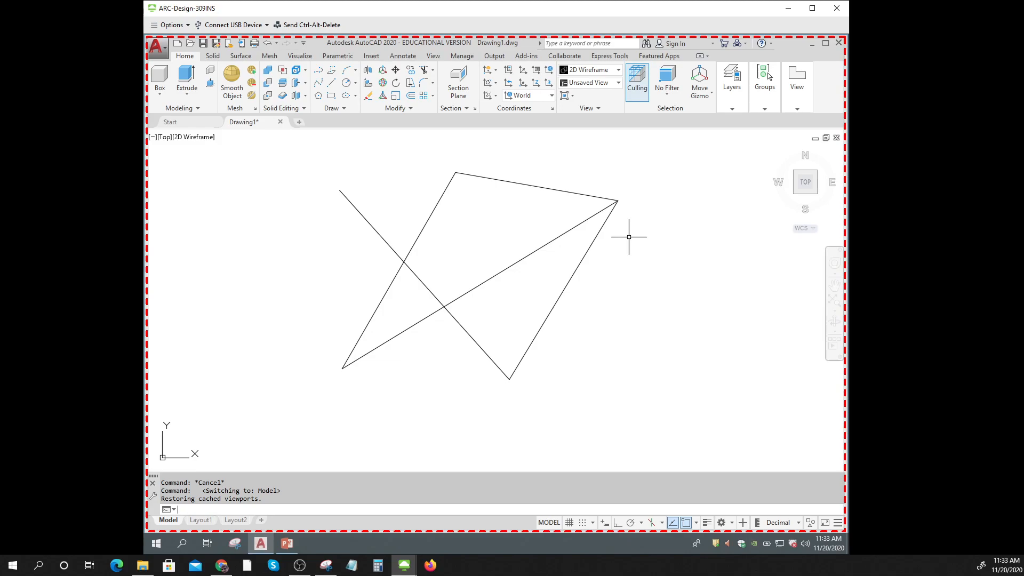
Stop the recording so the video lands on the PowerPoint slide, resize it and play it back partway.
left_click(285, 543)
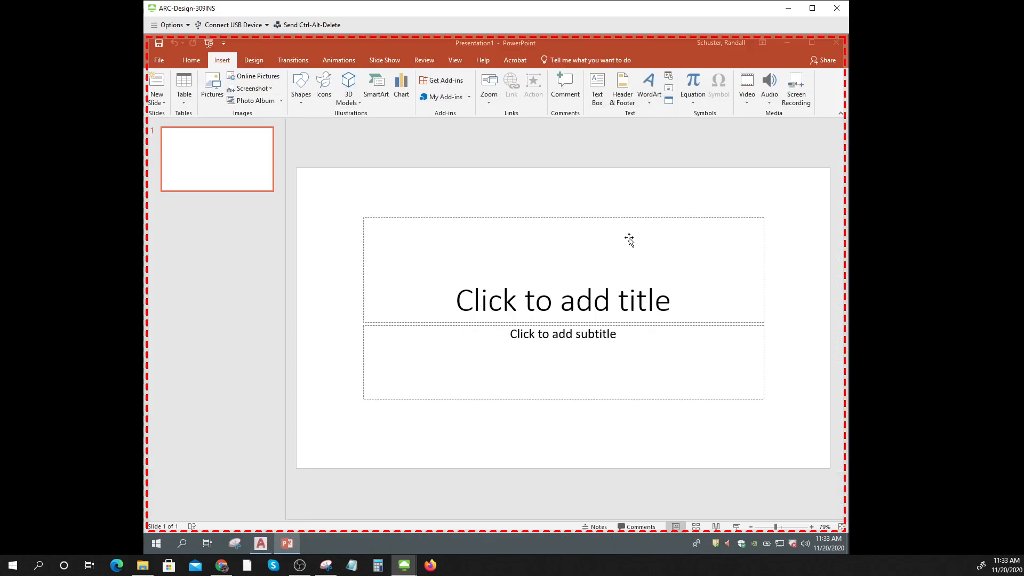
left_click(796, 89)
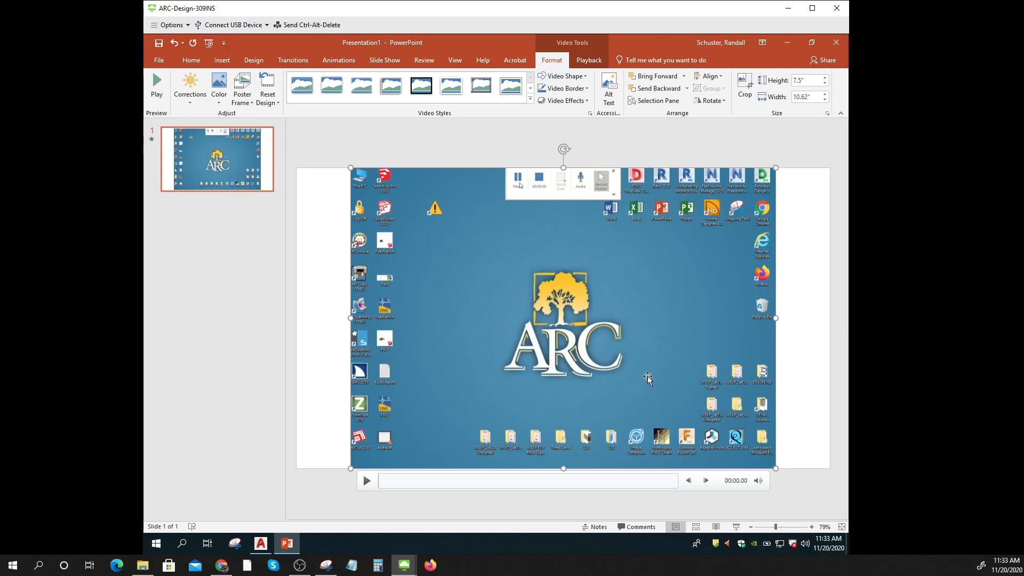
mouse_move(632, 299)
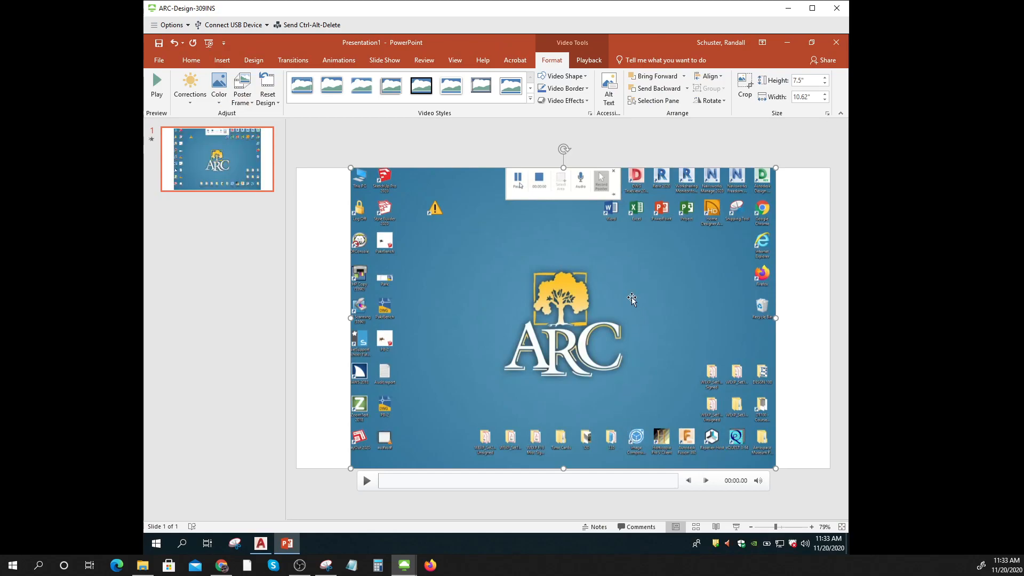
mouse_move(598, 326)
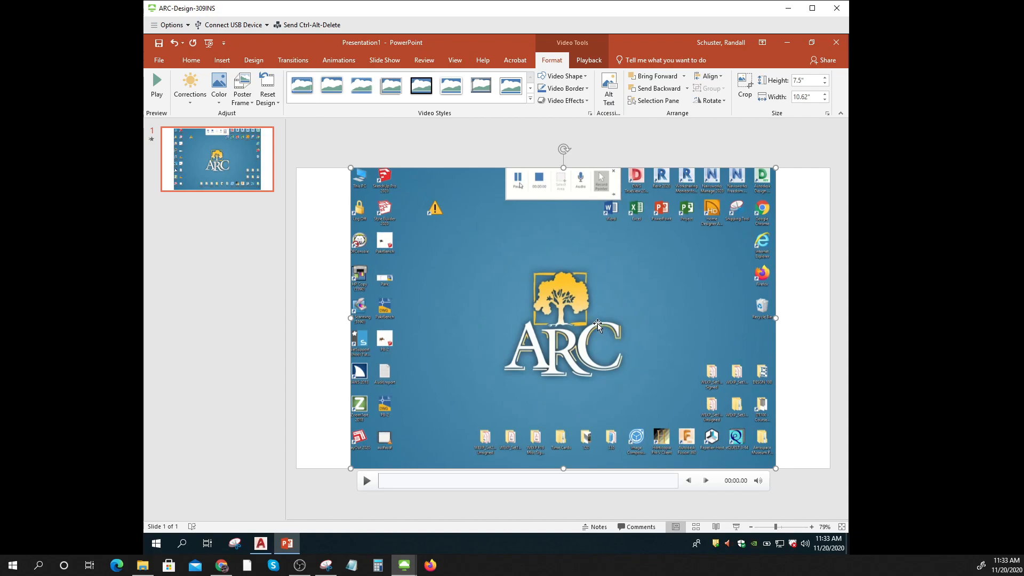
mouse_move(508, 477)
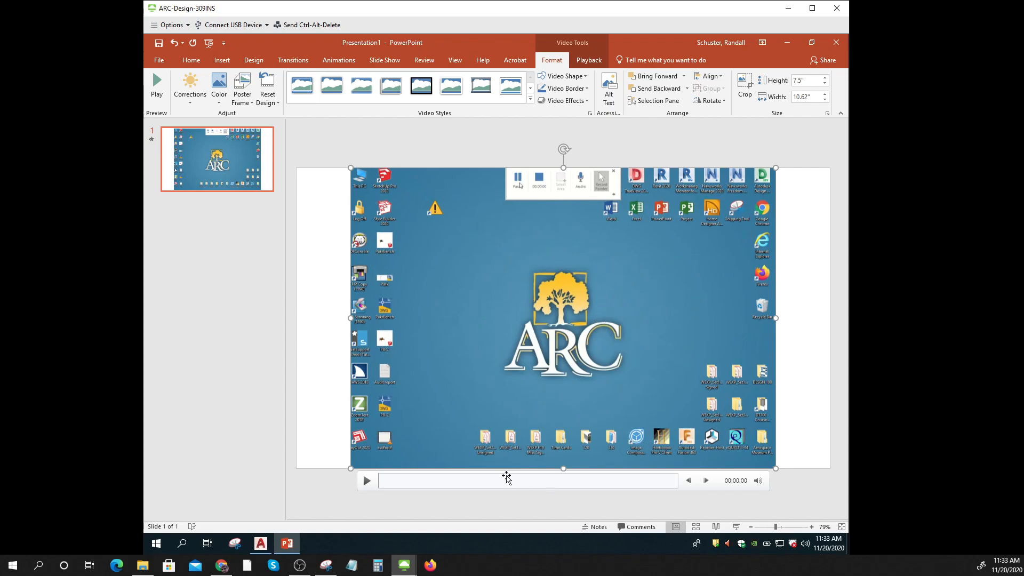
mouse_move(366, 481)
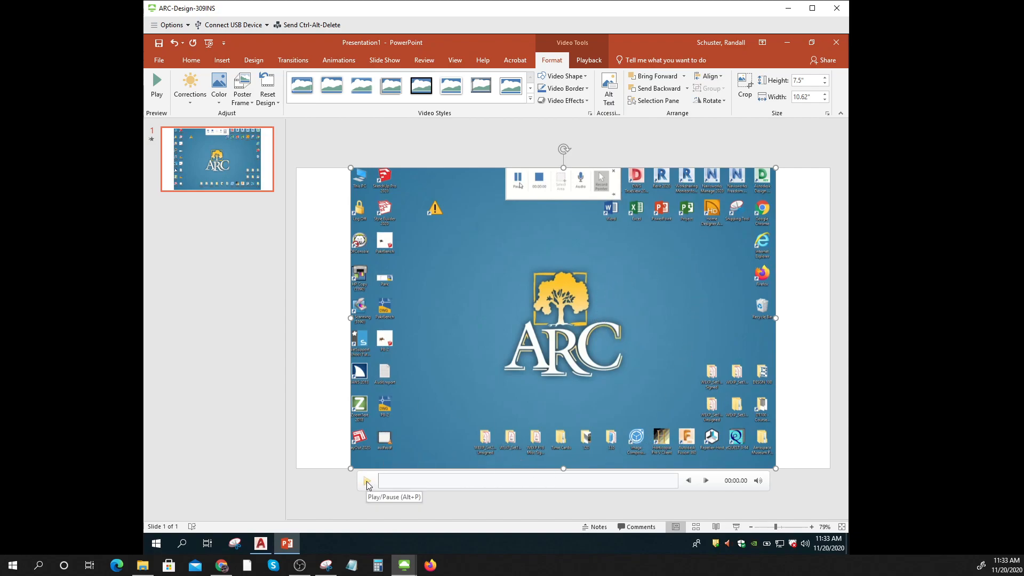
key("Delete")
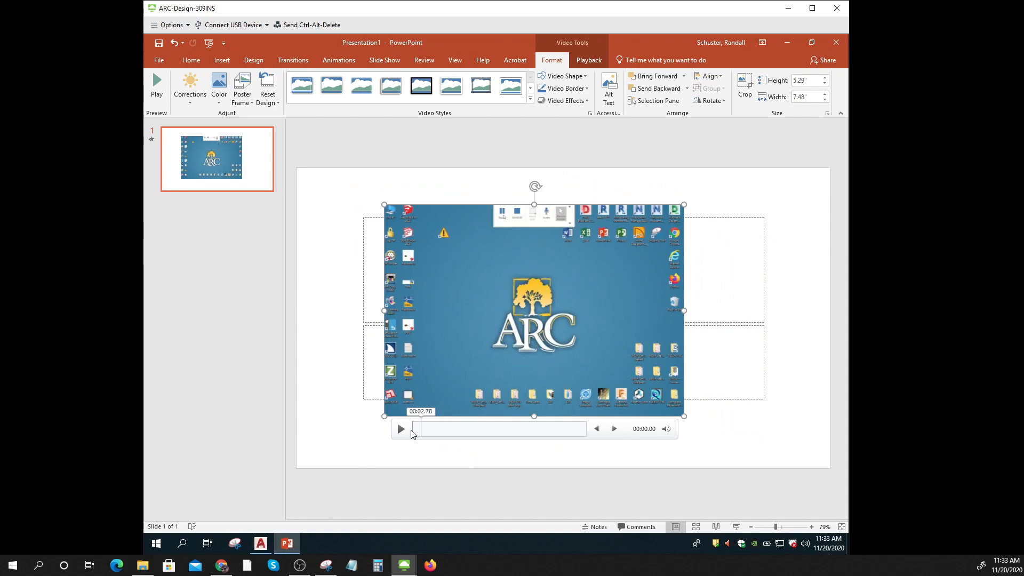
left_click(400, 429)
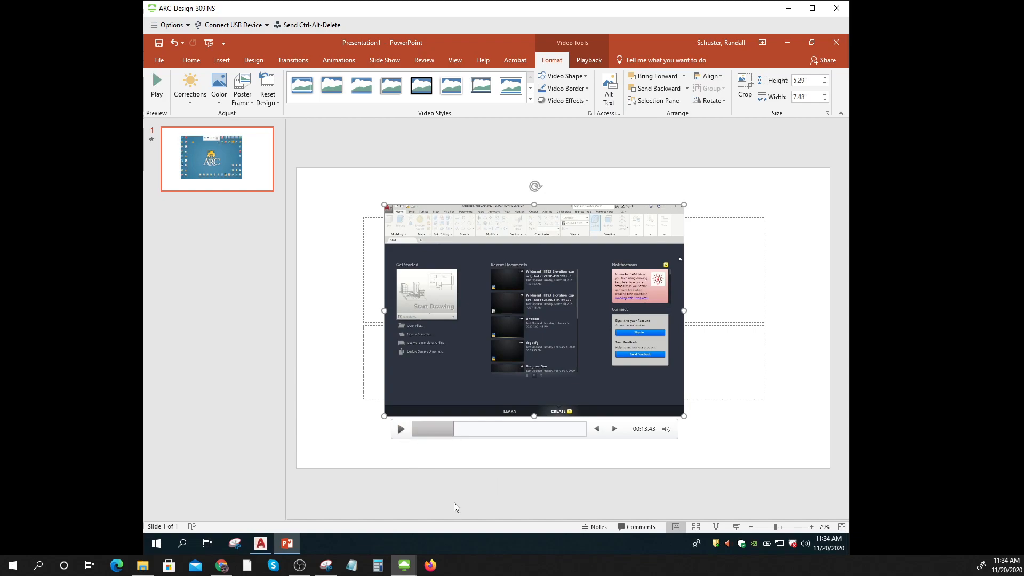
mouse_move(477, 353)
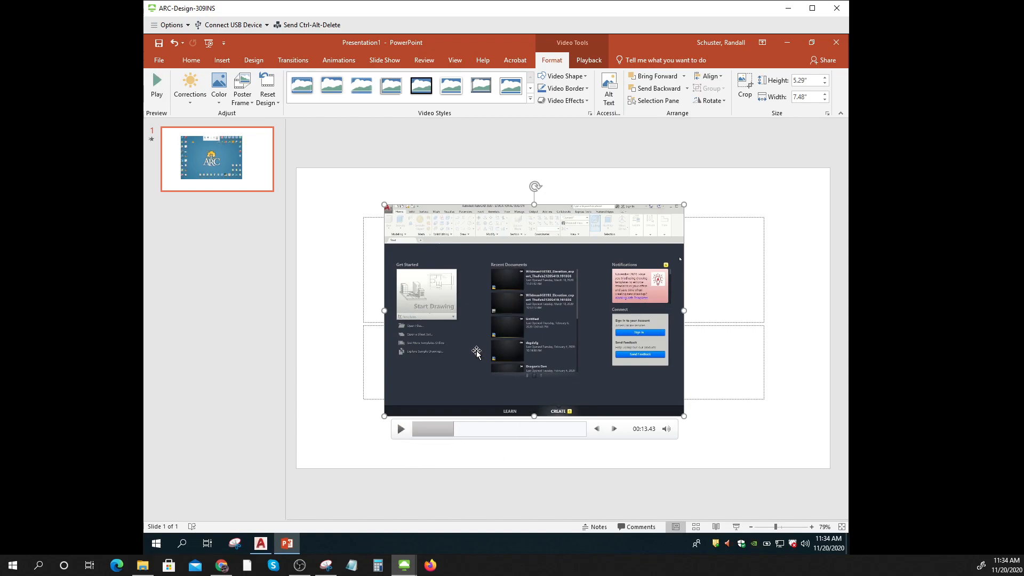
mouse_move(474, 345)
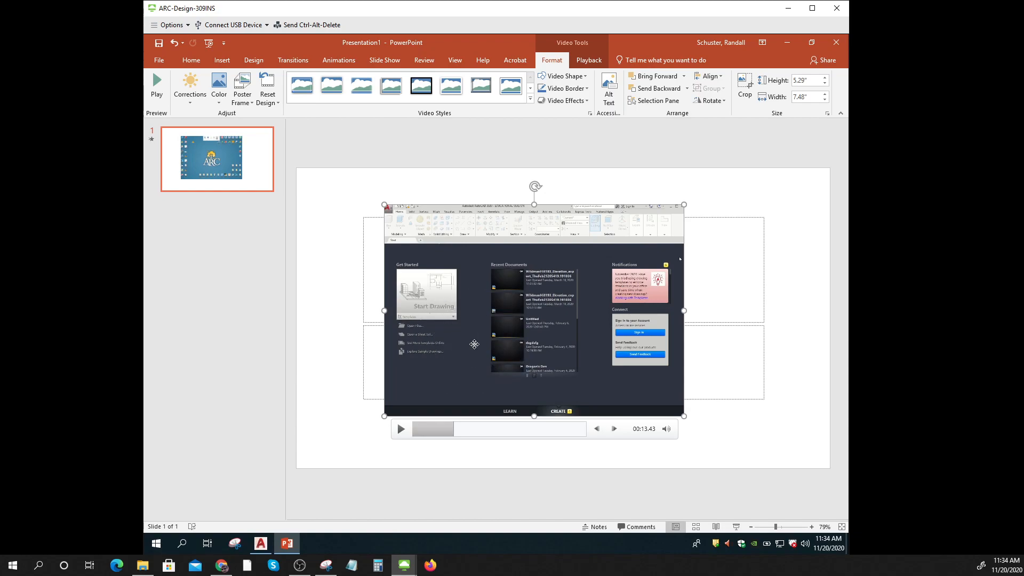
Export the embedded video via Save Media as to the Desktop under the name 'ewrterwtesrt'.
right_click(473, 345)
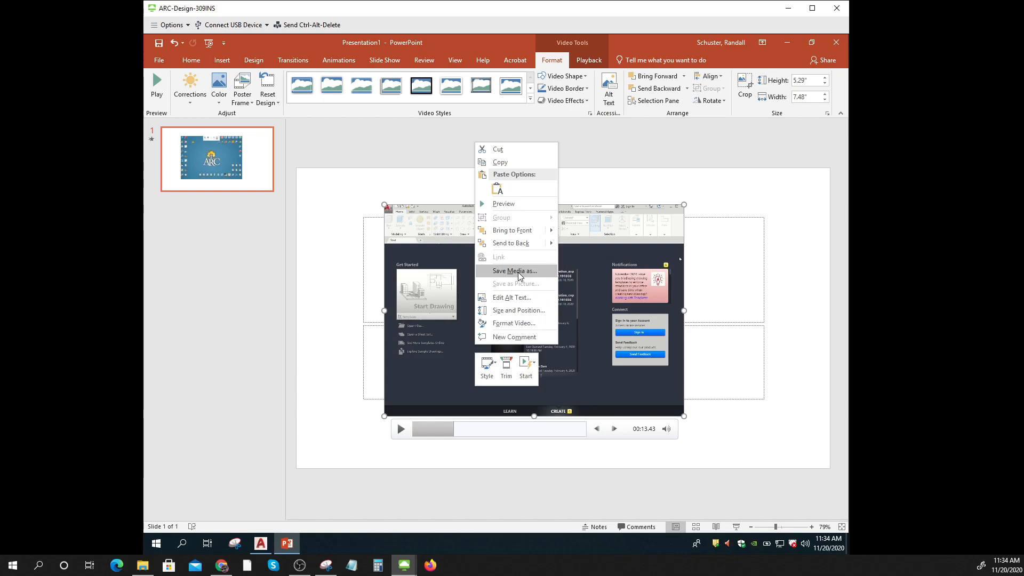
left_click(513, 270)
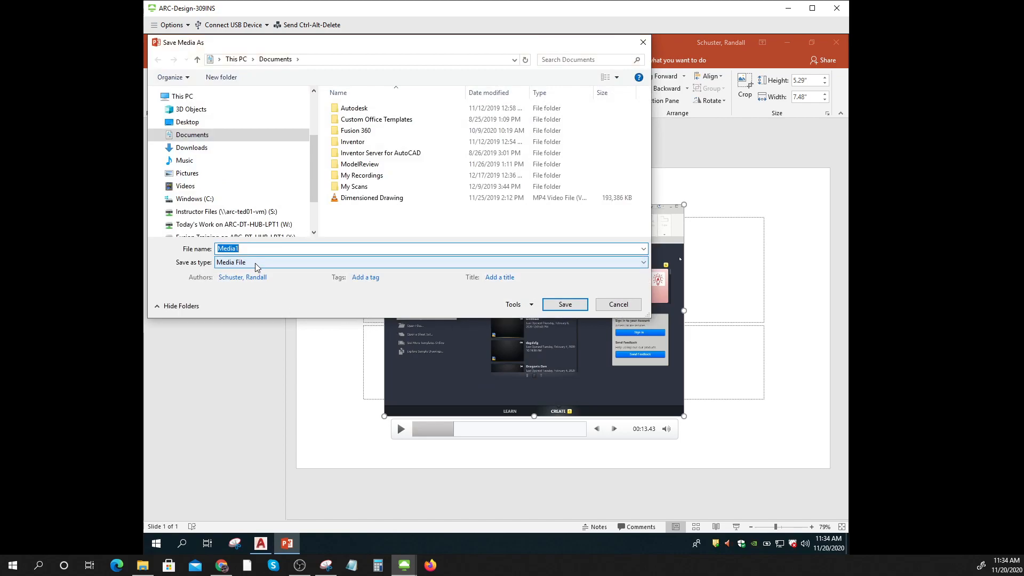
left_click(188, 122)
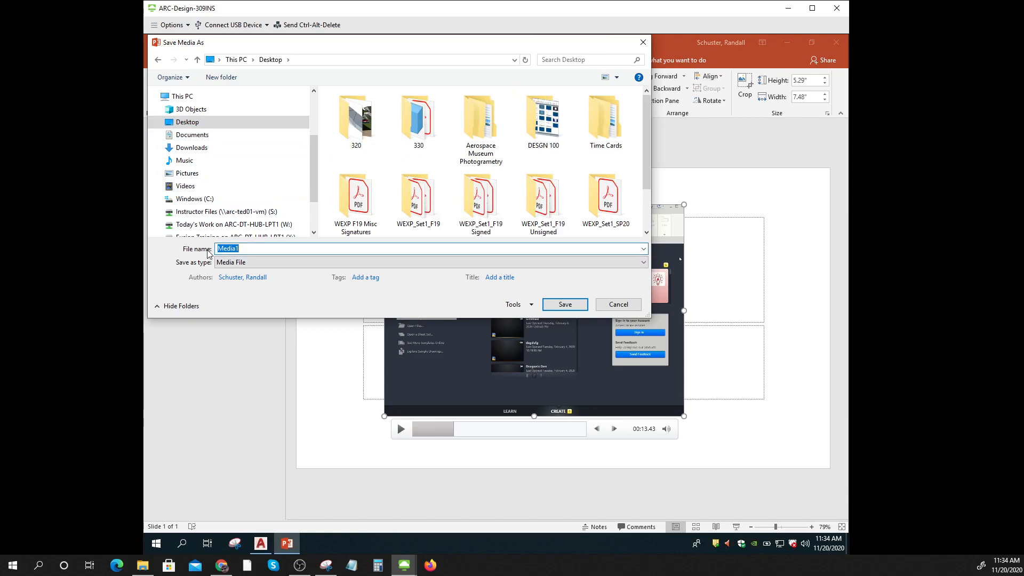
type("ewrterwtesrt")
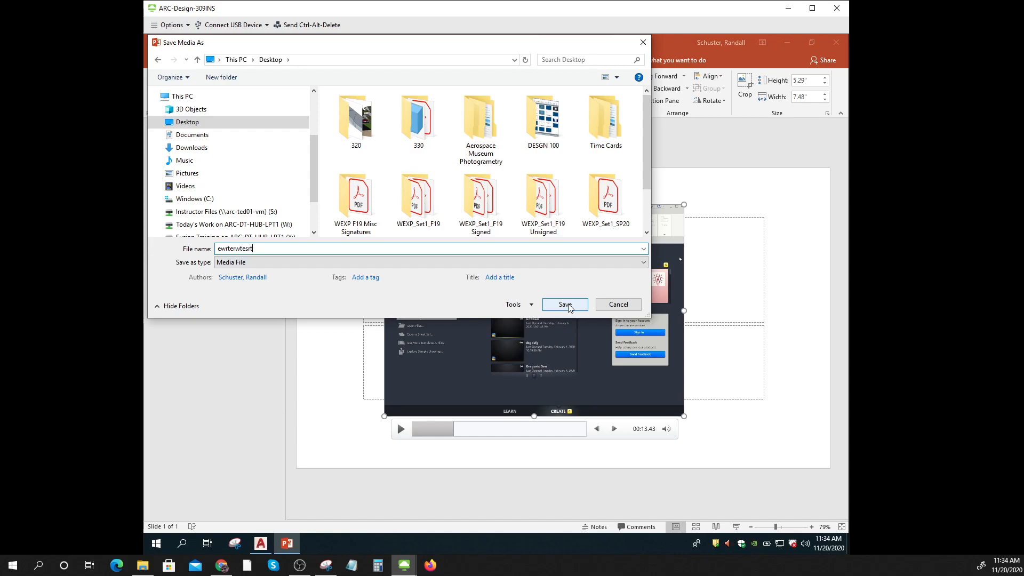
left_click(642, 262)
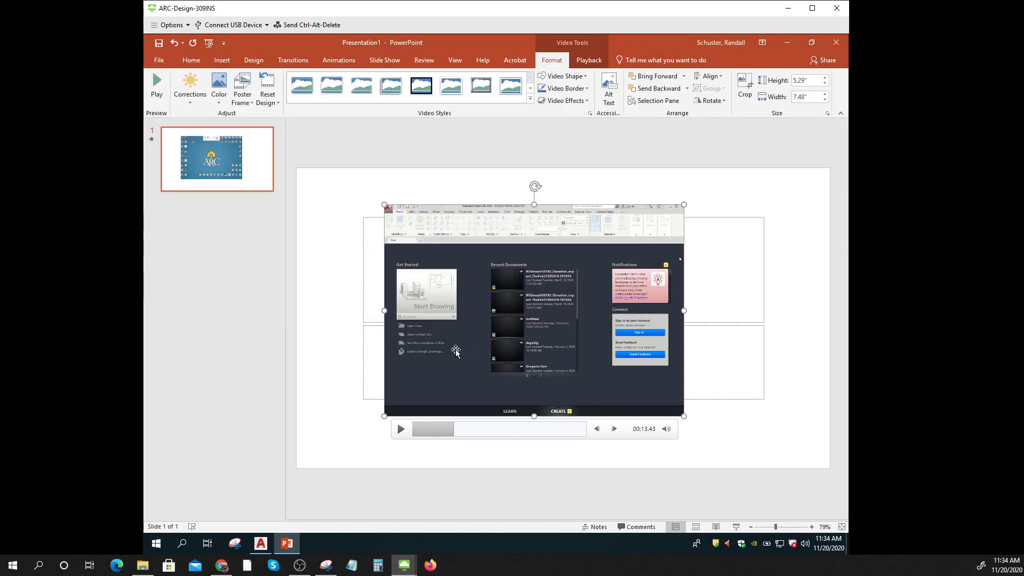
mouse_move(683, 252)
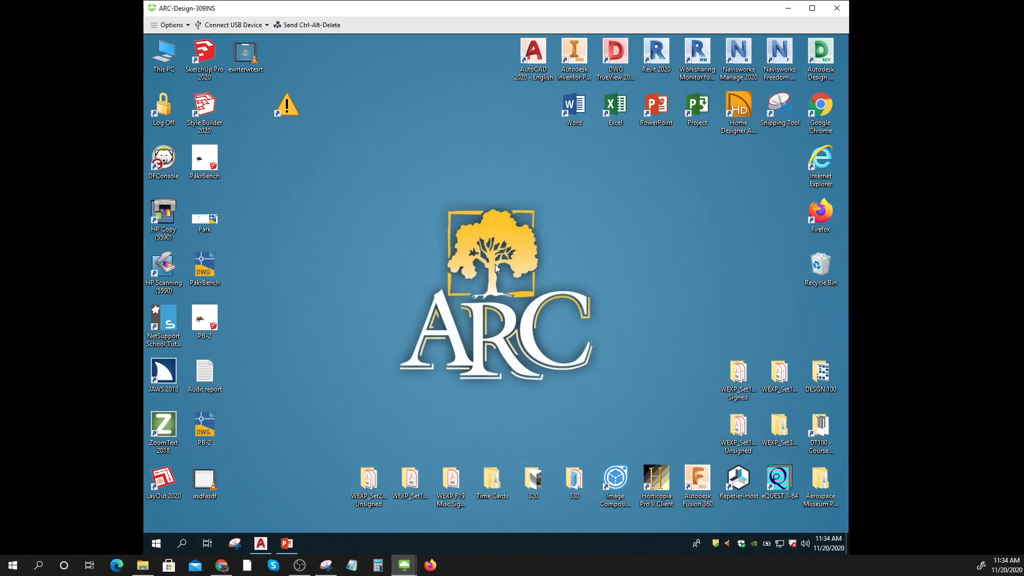
Drag the saved MP4 file beside the wallpaper logo and read its tooltip: 9.40 MB, 56 seconds.
left_click(286, 105)
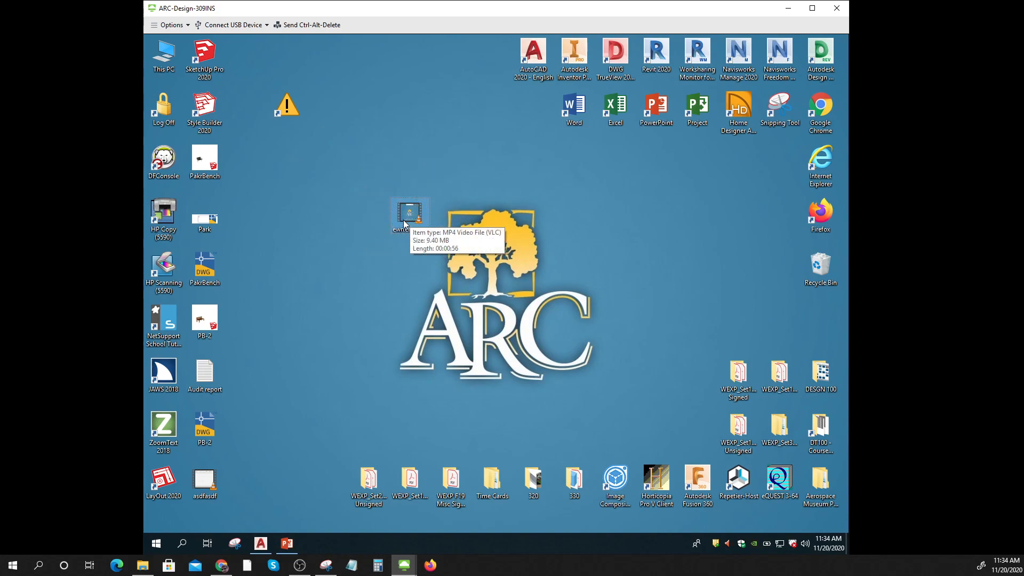
left_click_drag(410, 213, 326, 213)
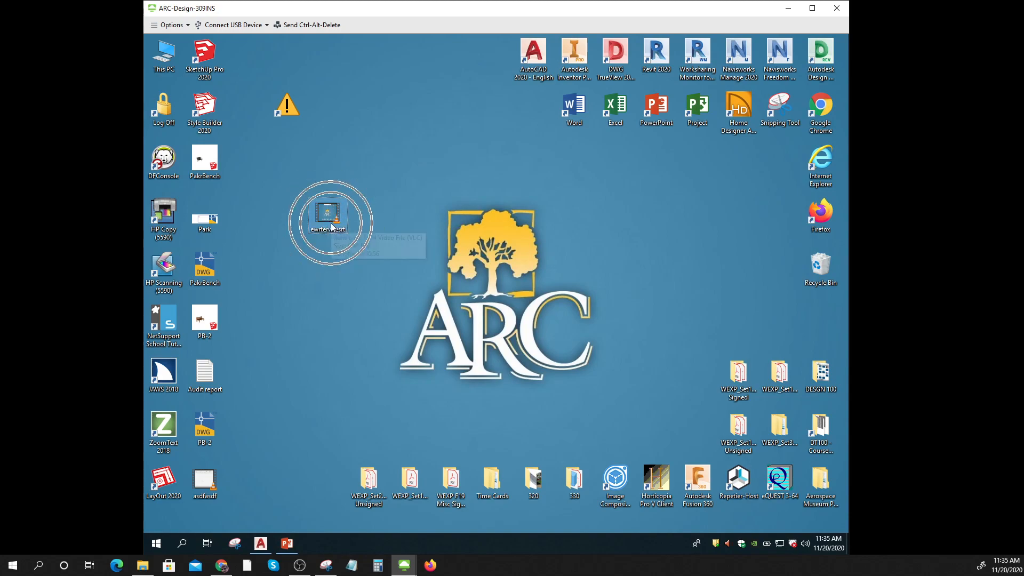
mouse_move(532, 51)
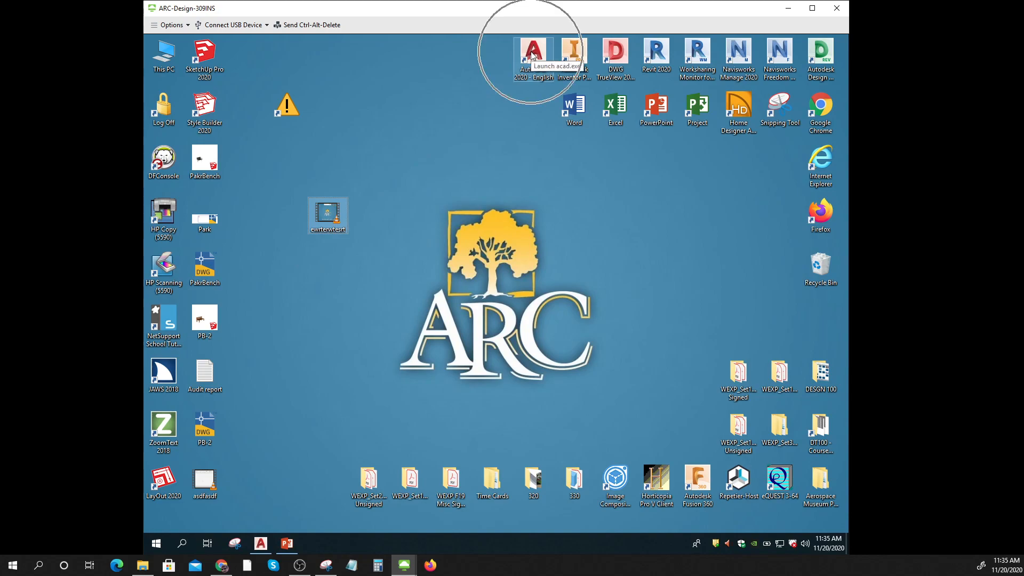
mouse_move(317, 426)
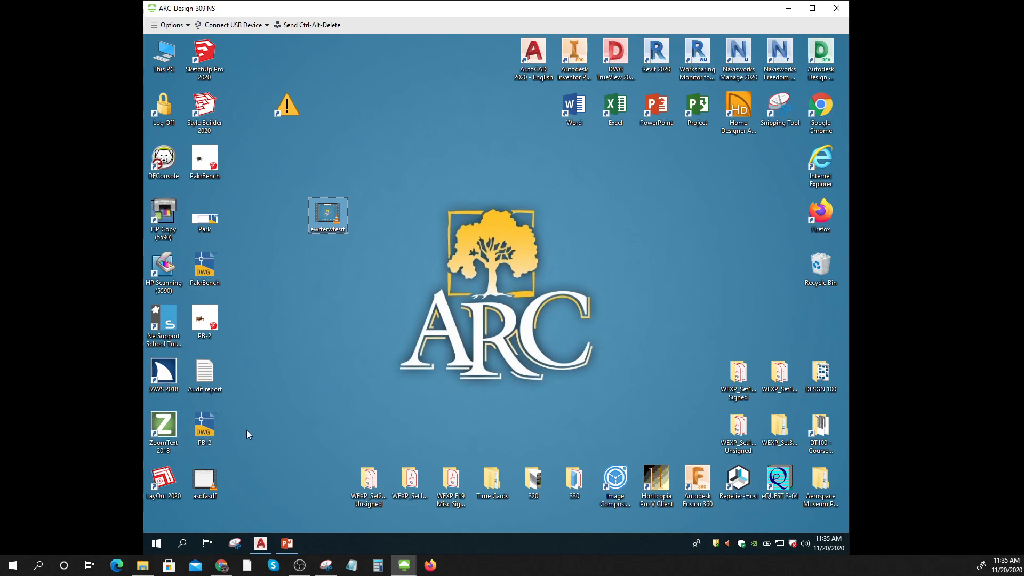
mouse_move(163, 477)
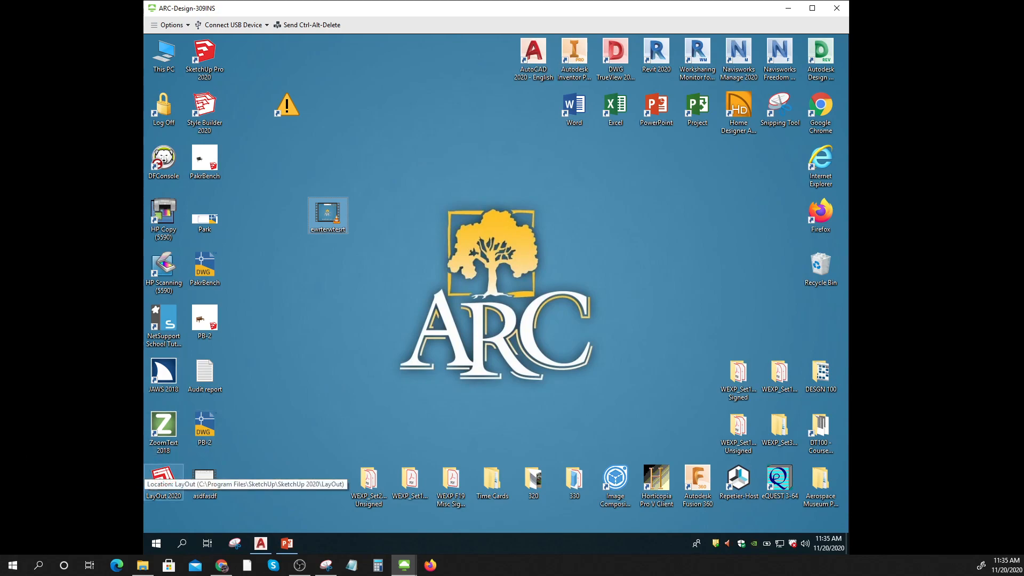
mouse_move(226, 418)
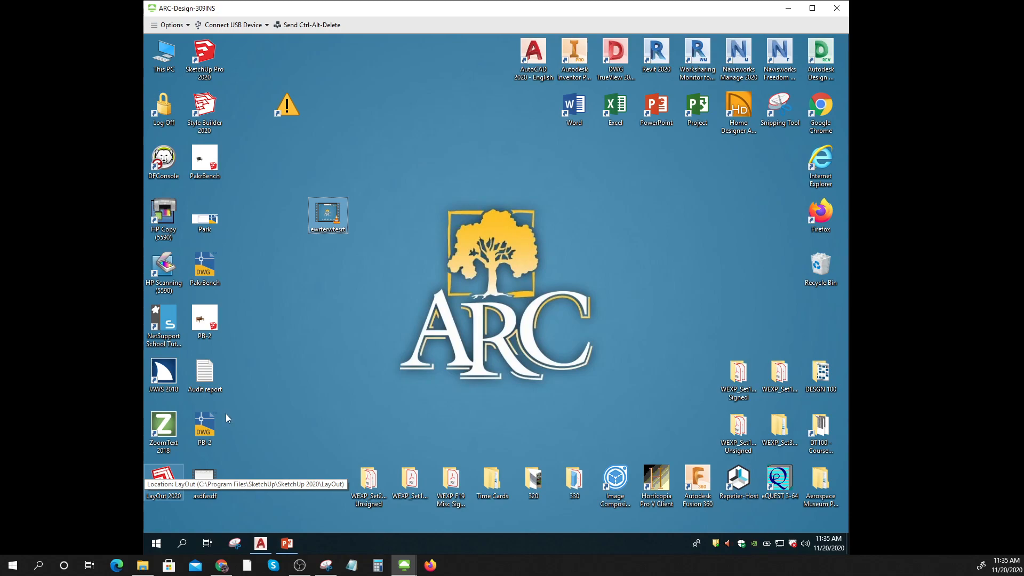
mouse_move(327, 214)
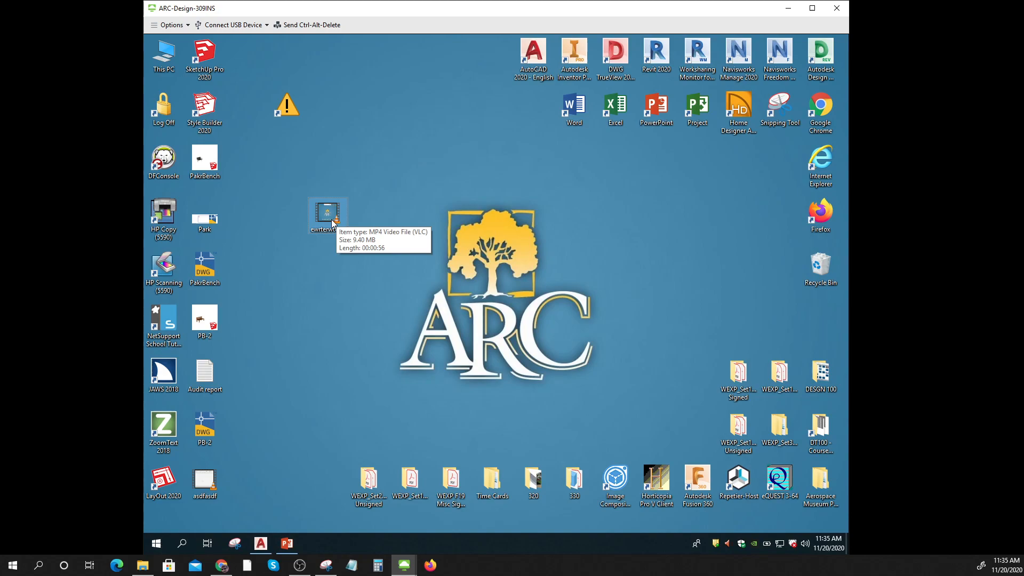
mouse_move(333, 228)
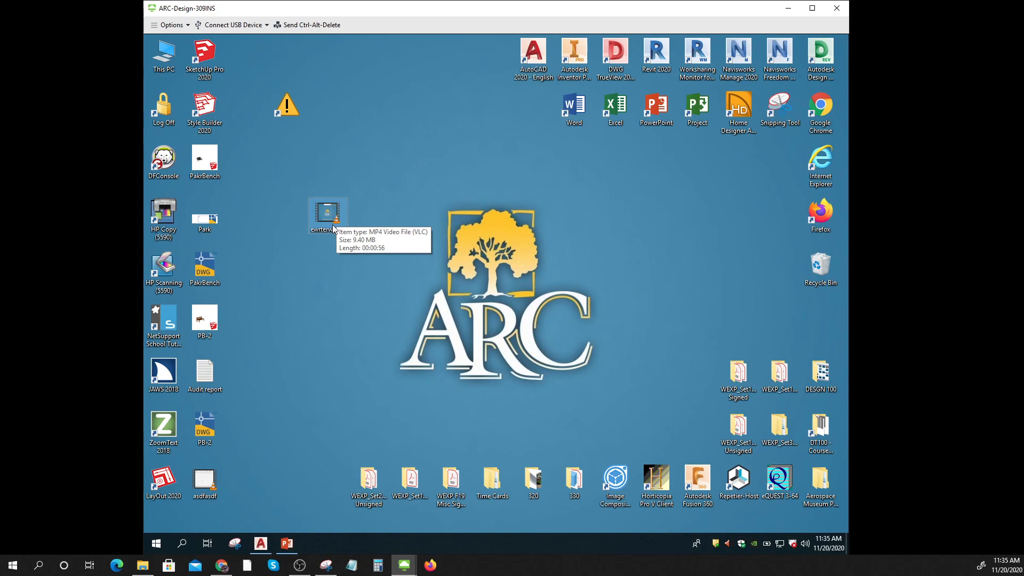